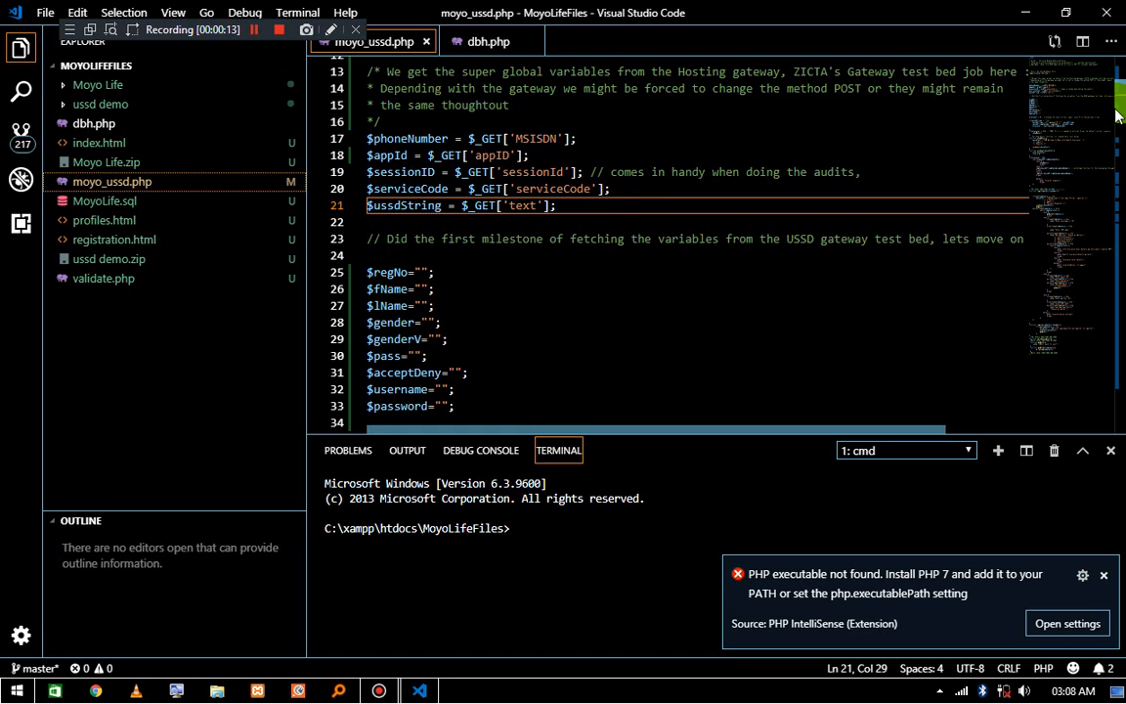
# Scroll moyo_ussd.php and edit the MSISDN line's request variable while Postman loads.
pyautogui.scroll(-3)
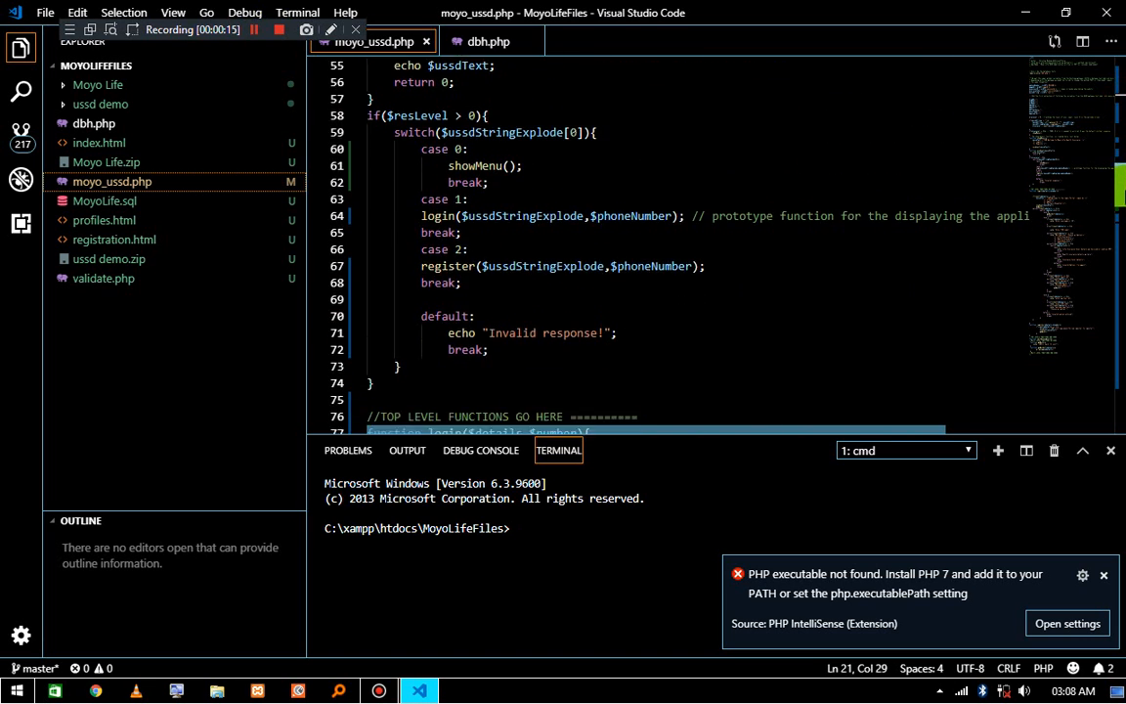
pyautogui.scroll(-3)
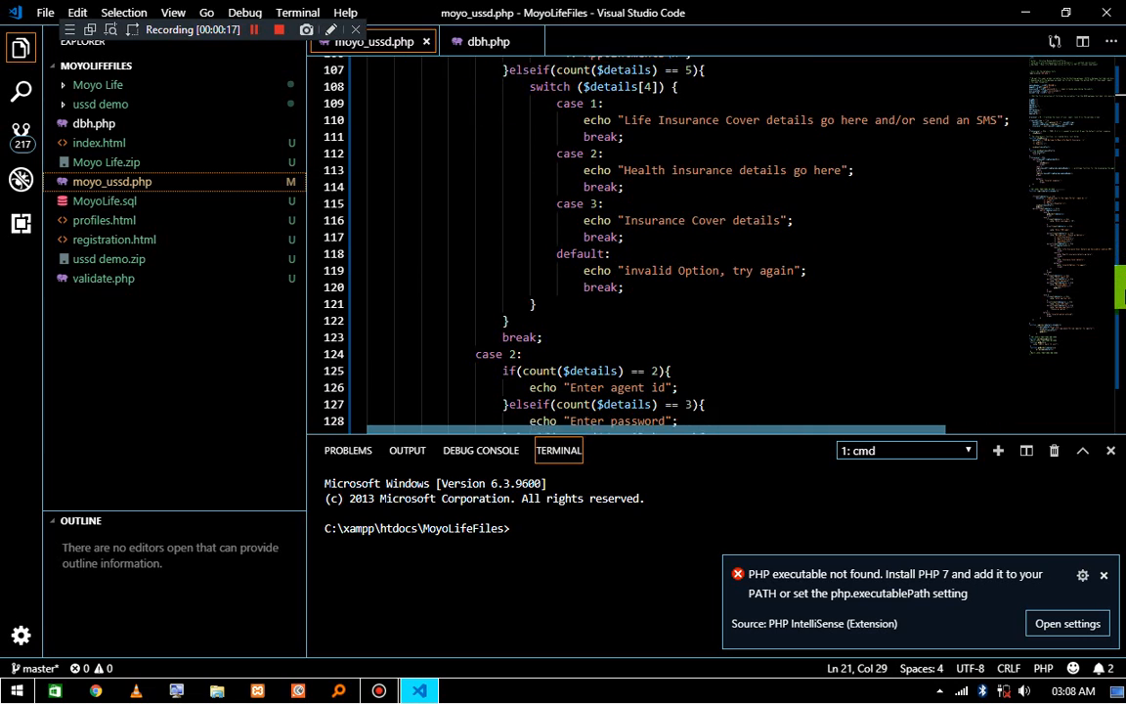
pyautogui.scroll(-3)
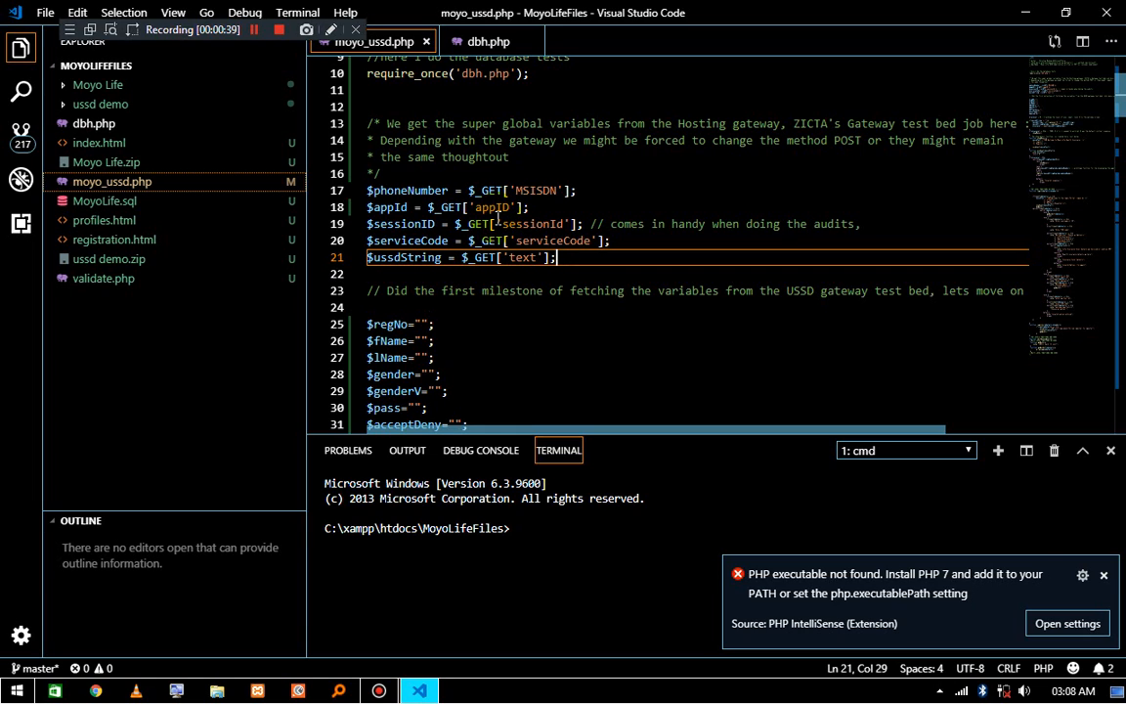
pyautogui.click(505, 190)
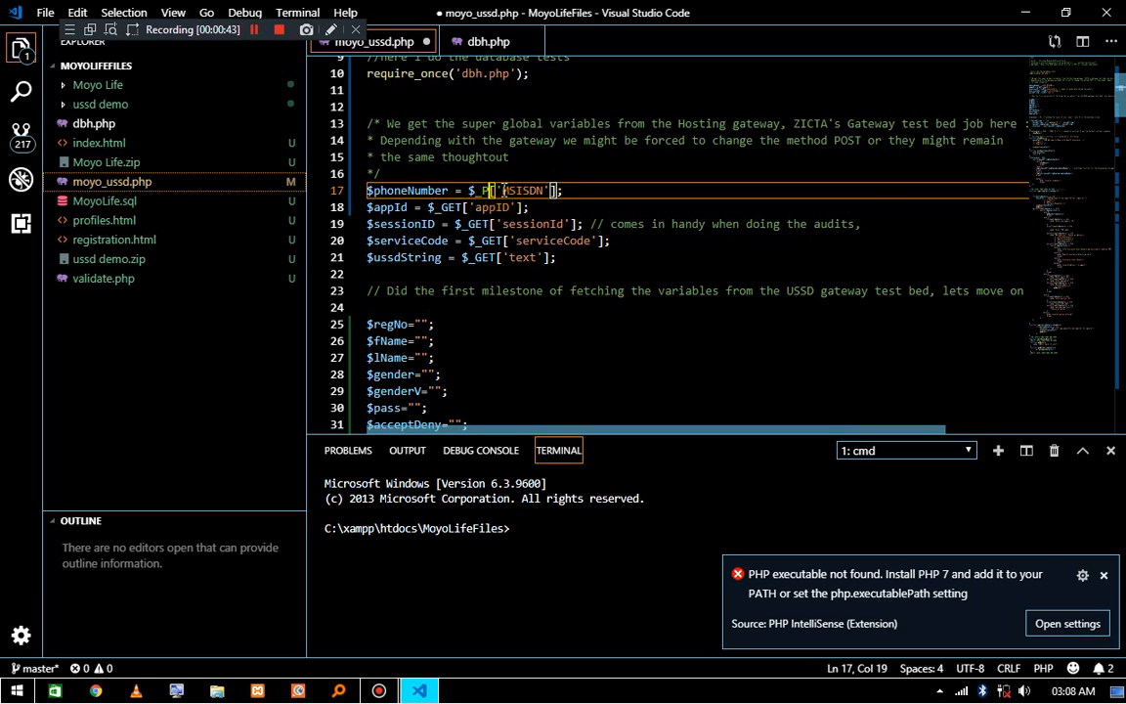
pyautogui.write('OST')
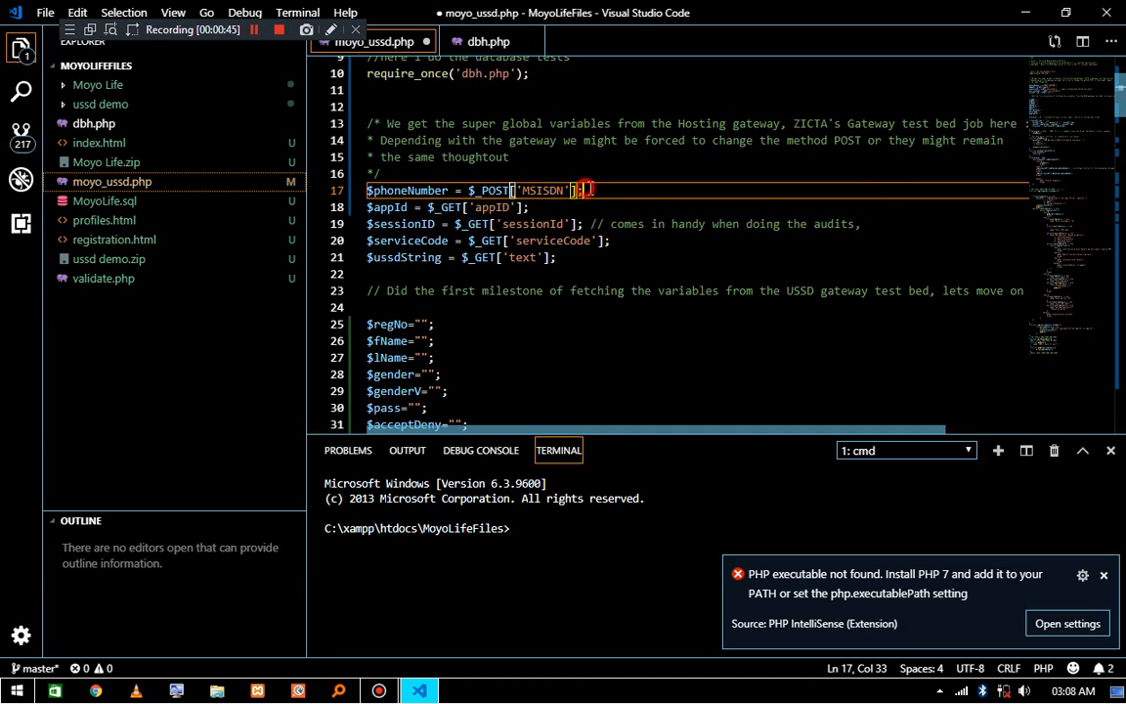
pyautogui.moveTo(489, 190)
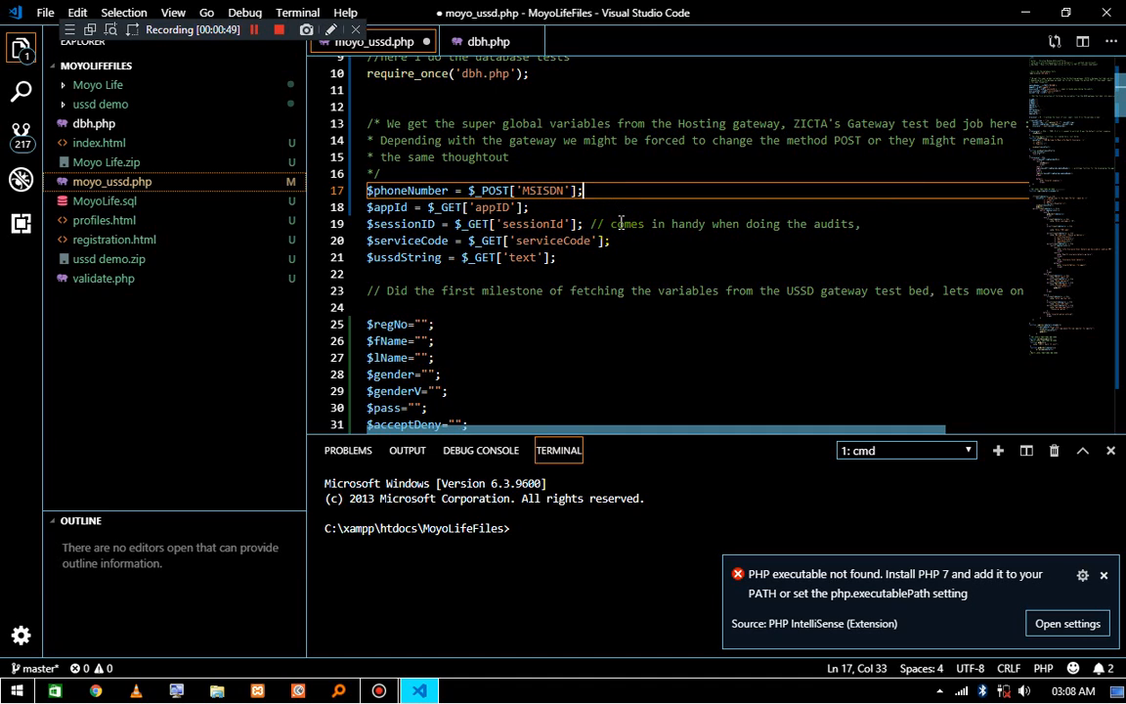
pyautogui.moveTo(489, 189)
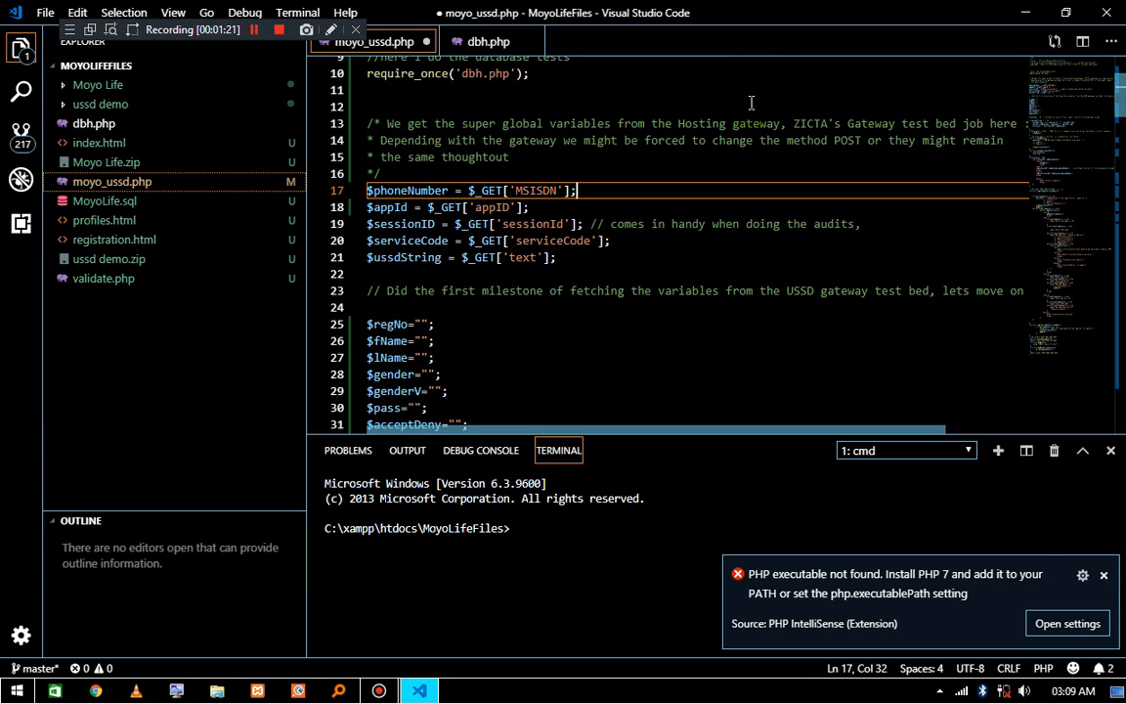
pyautogui.moveTo(391, 619)
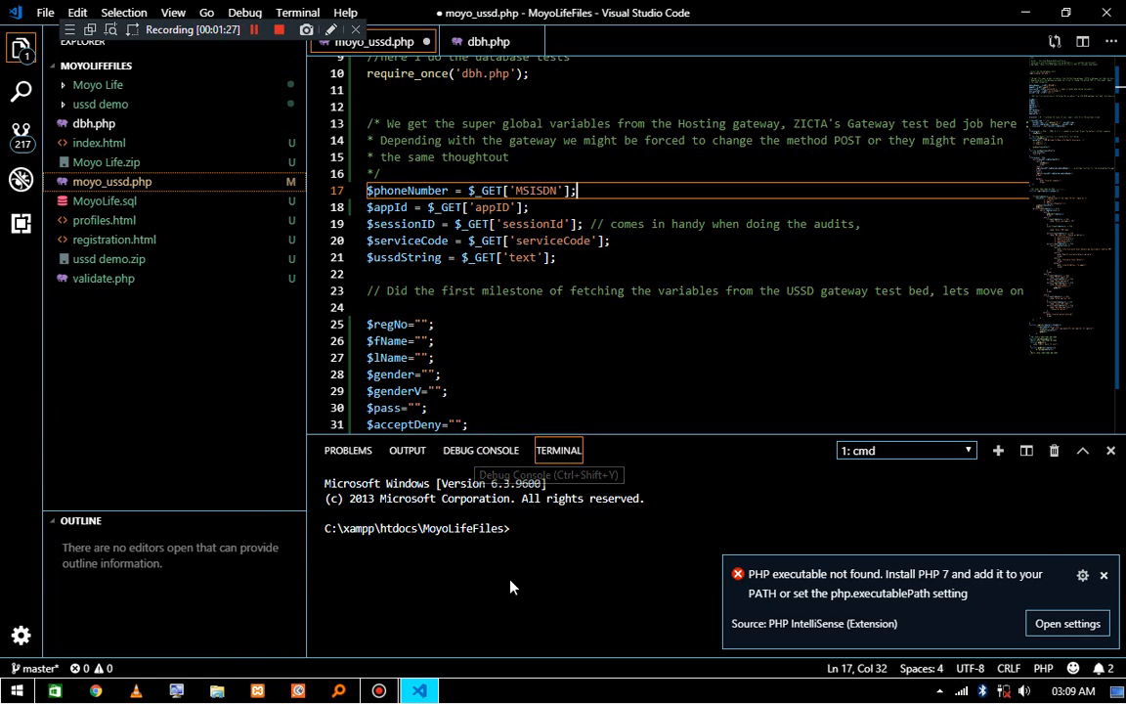
pyautogui.moveTo(507, 602)
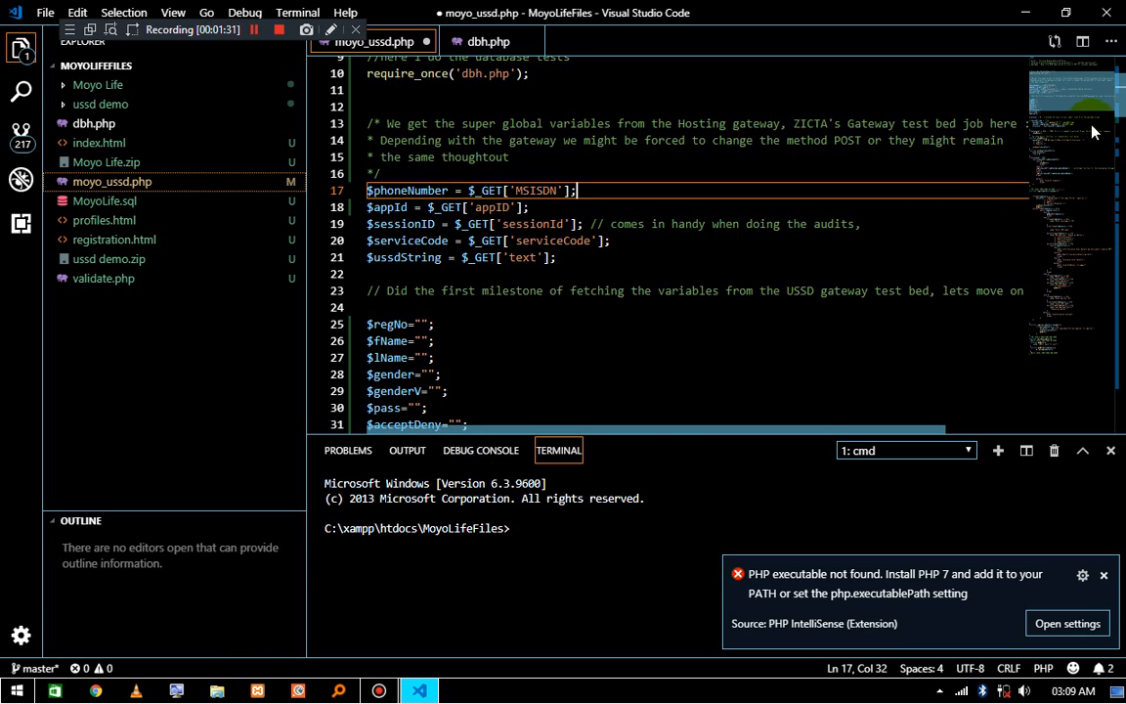
pyautogui.scroll(-3)
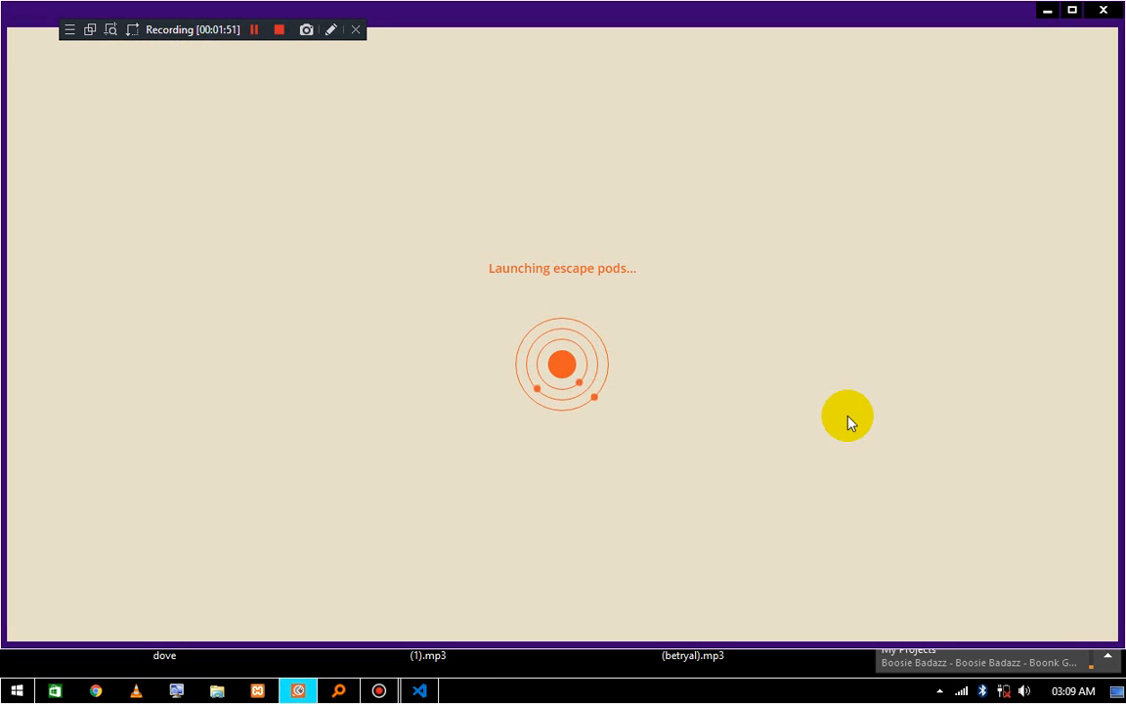
pyautogui.moveTo(857, 432)
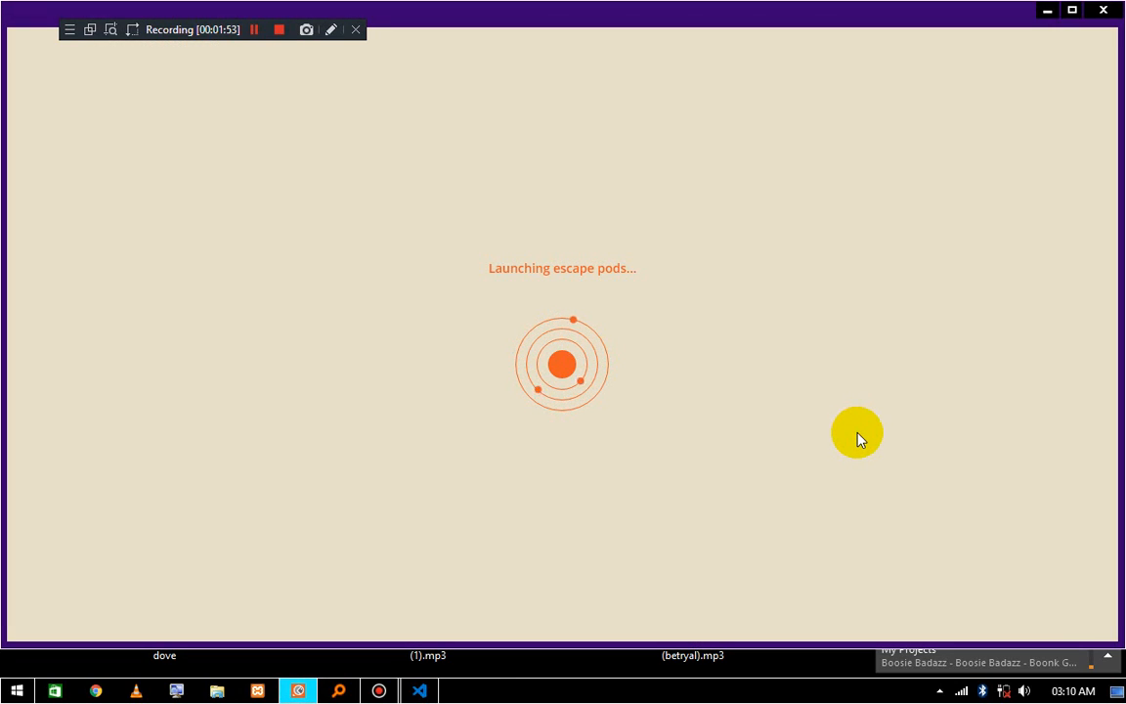
pyautogui.moveTo(878, 469)
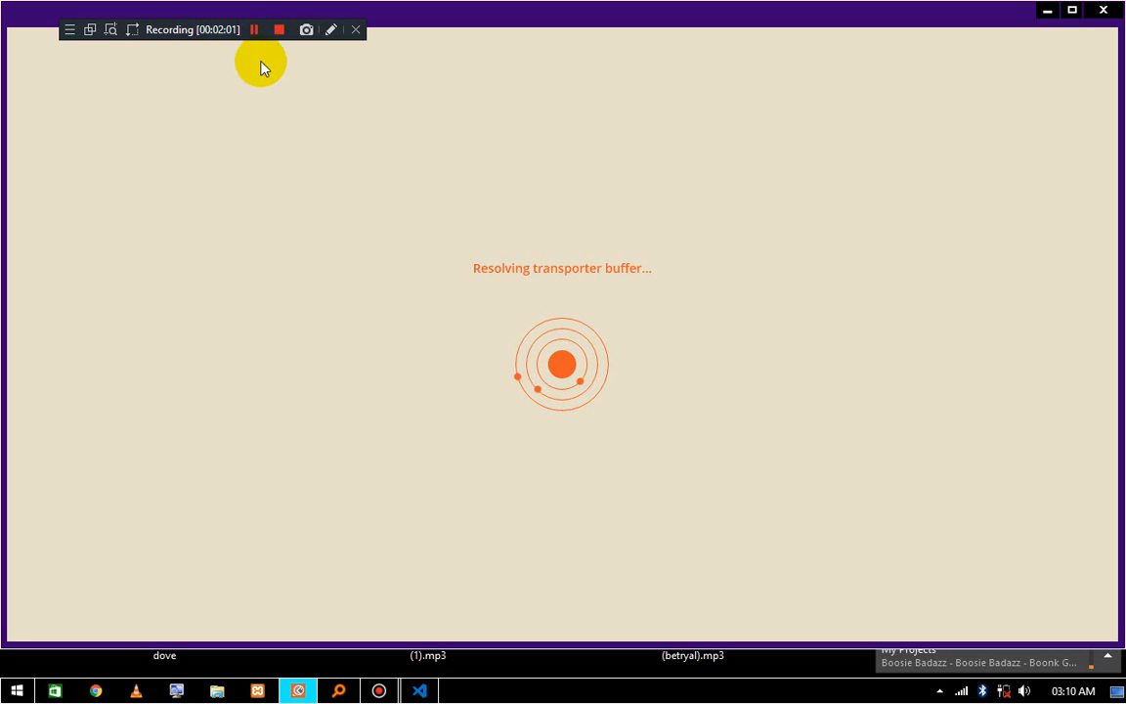
# Dismiss Postman's startup dialogs and send GET localhost/moyolifefiles/moyo_ussd.php.
pyautogui.click(255, 29)
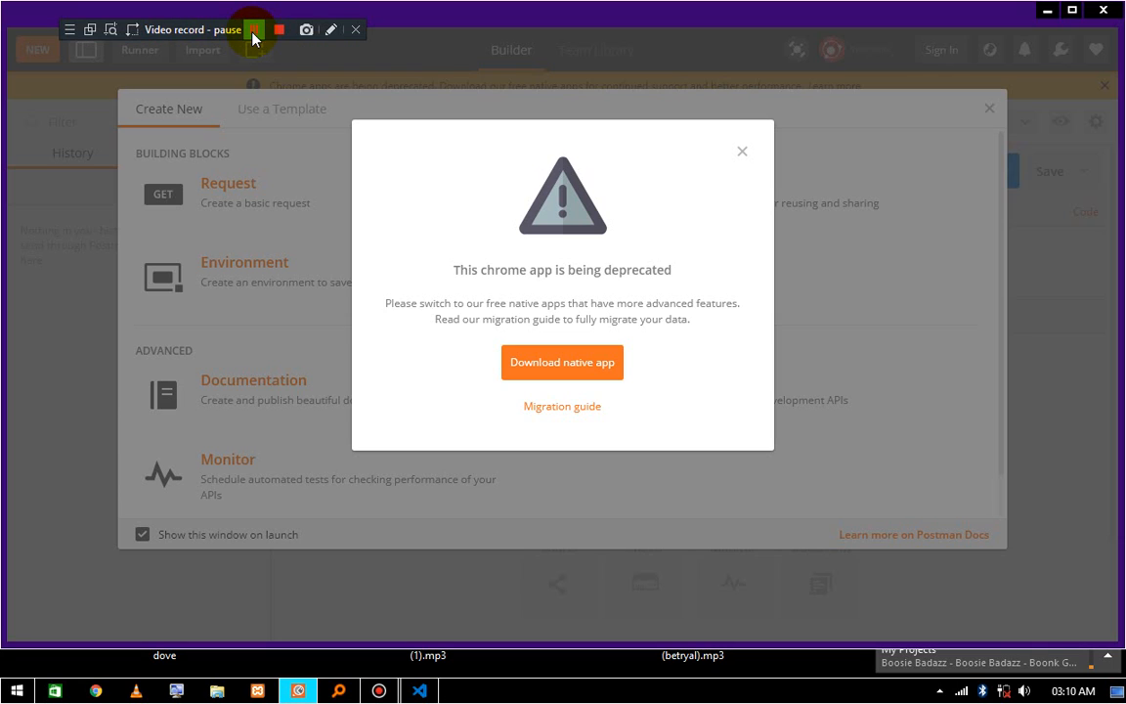
pyautogui.click(742, 151)
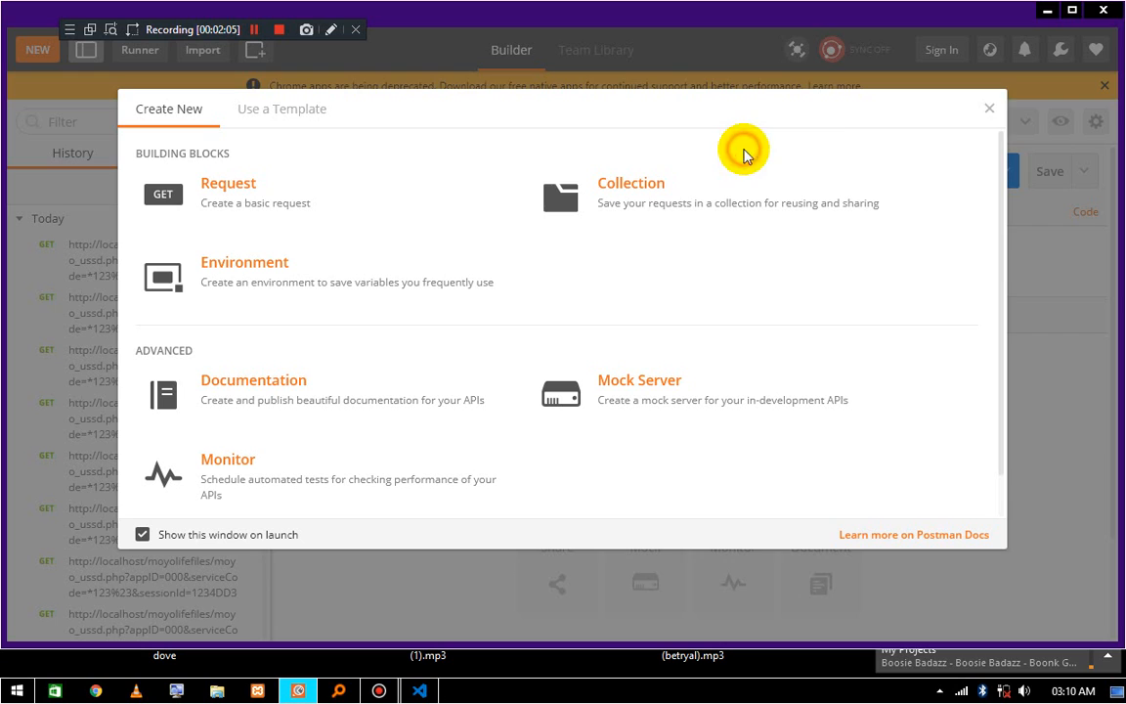
pyautogui.click(988, 107)
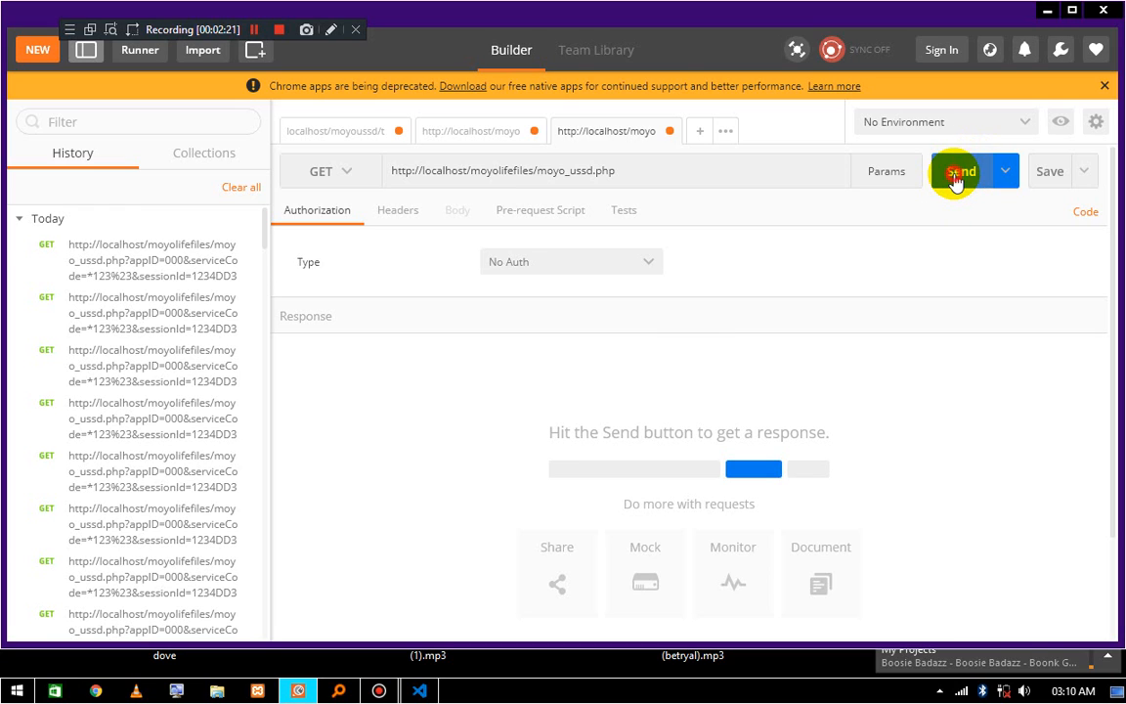
pyautogui.click(960, 170)
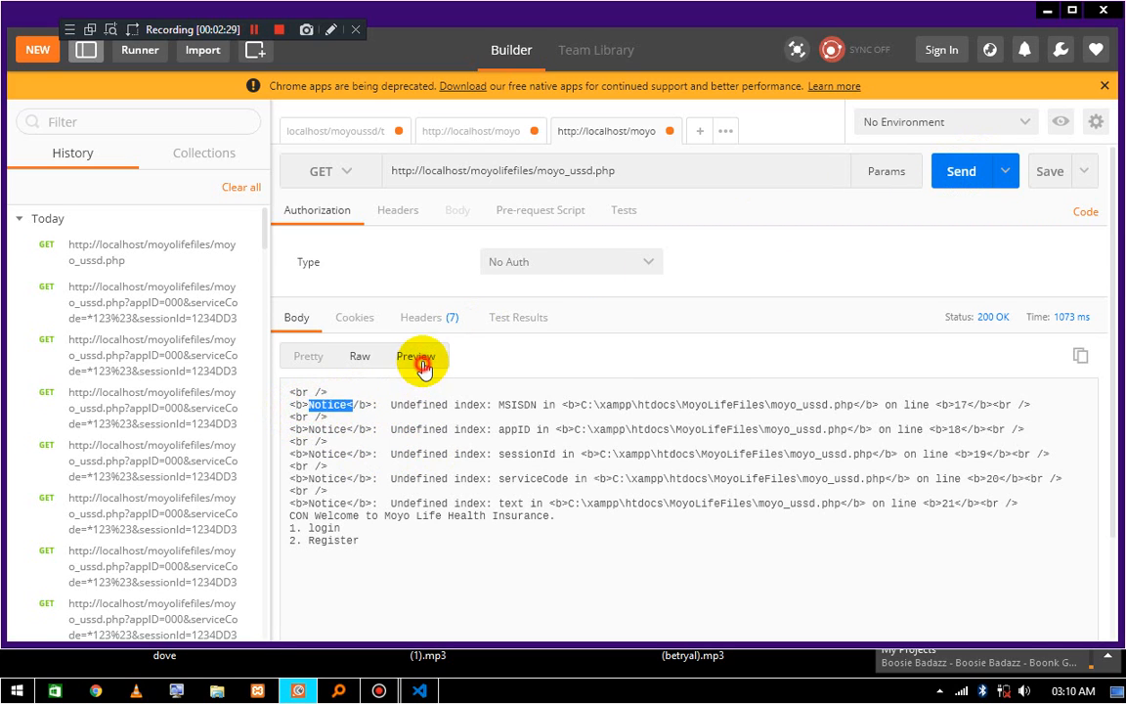
# Switch the response body to Preview to render the HTML output.
pyautogui.click(416, 355)
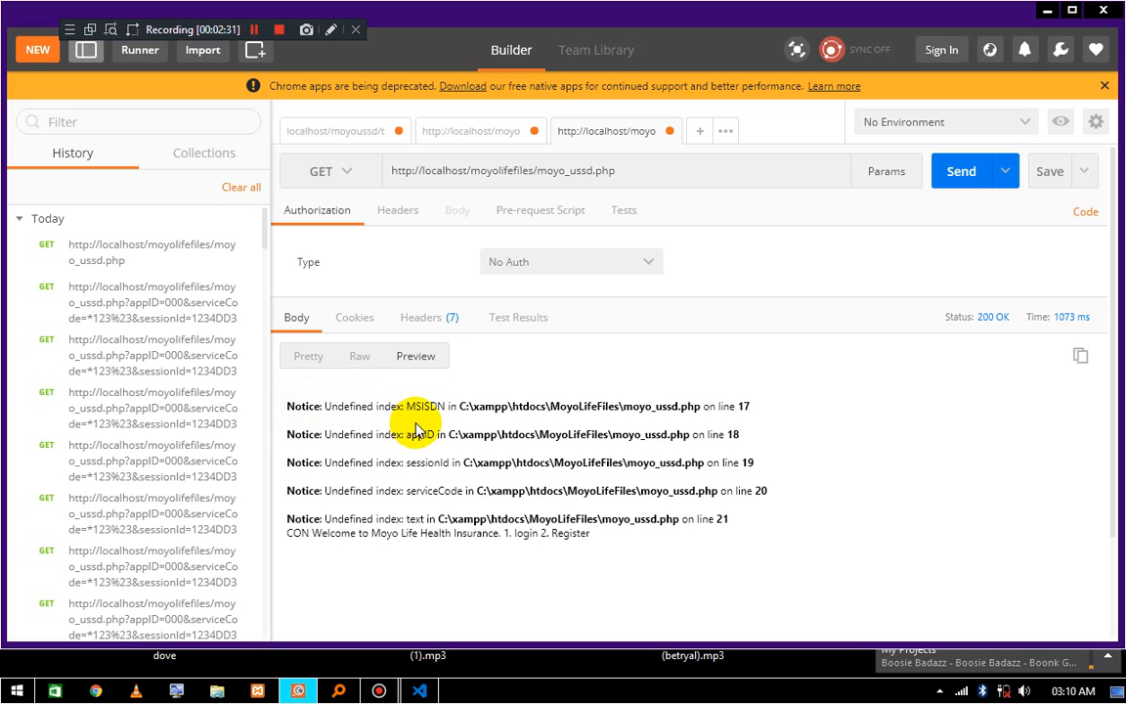
pyautogui.moveTo(422, 405)
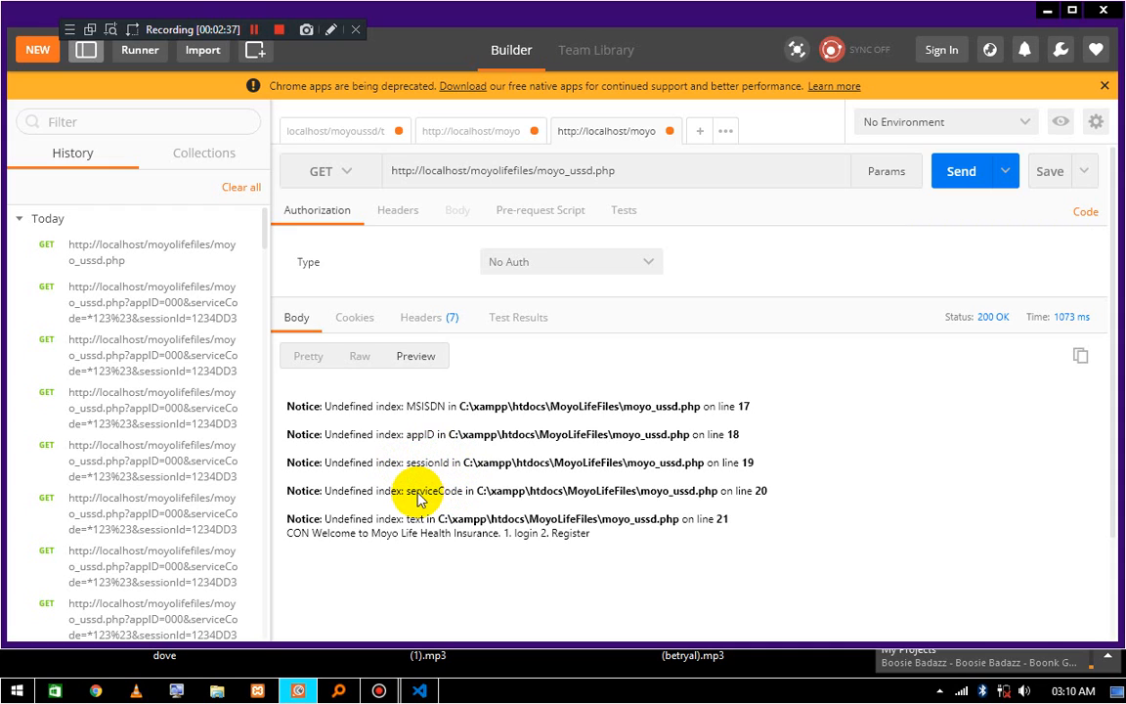
pyautogui.moveTo(460, 419)
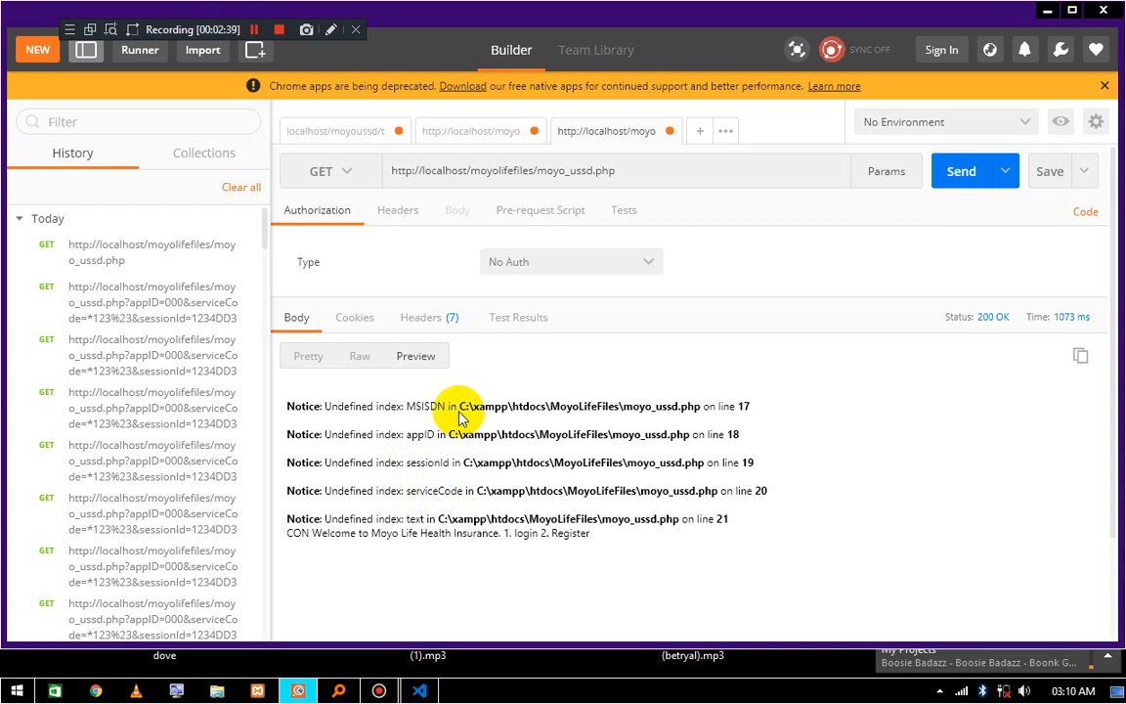
pyautogui.moveTo(405, 440)
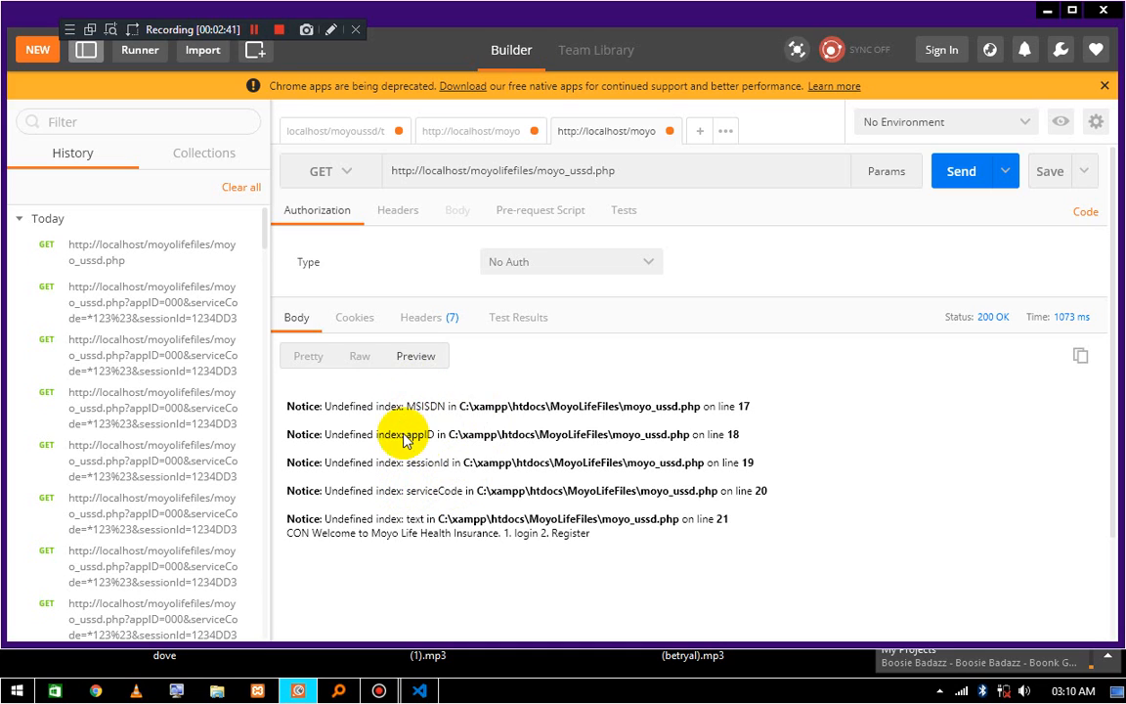
pyautogui.moveTo(447, 493)
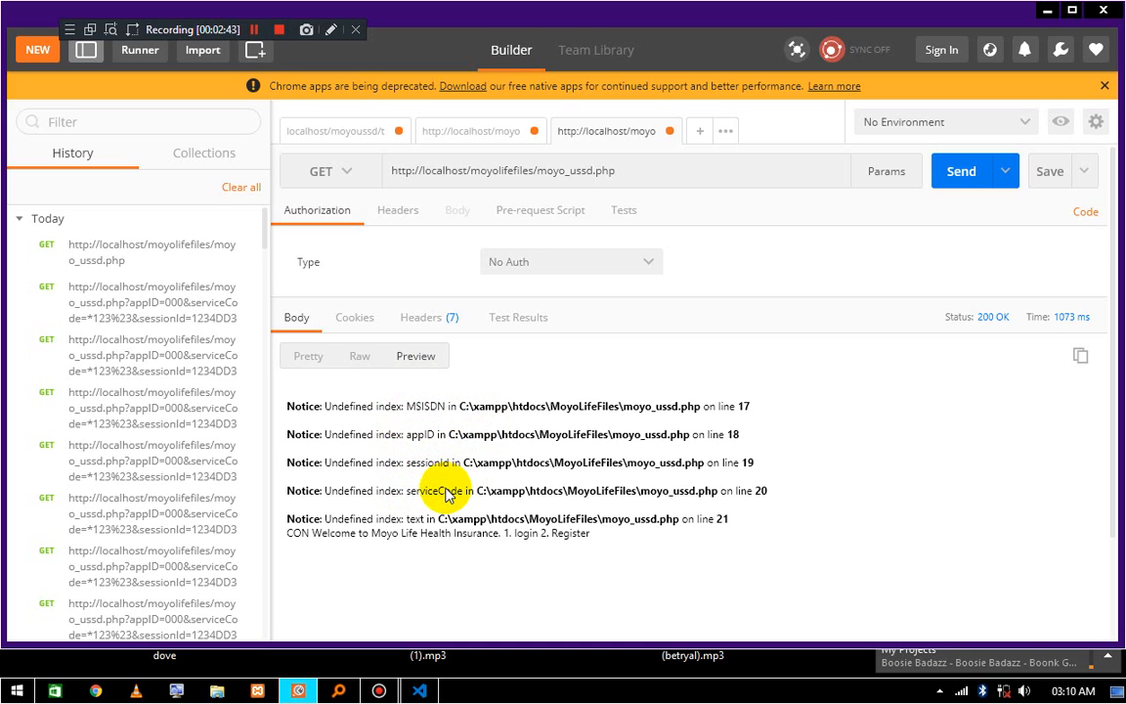
pyautogui.moveTo(469, 447)
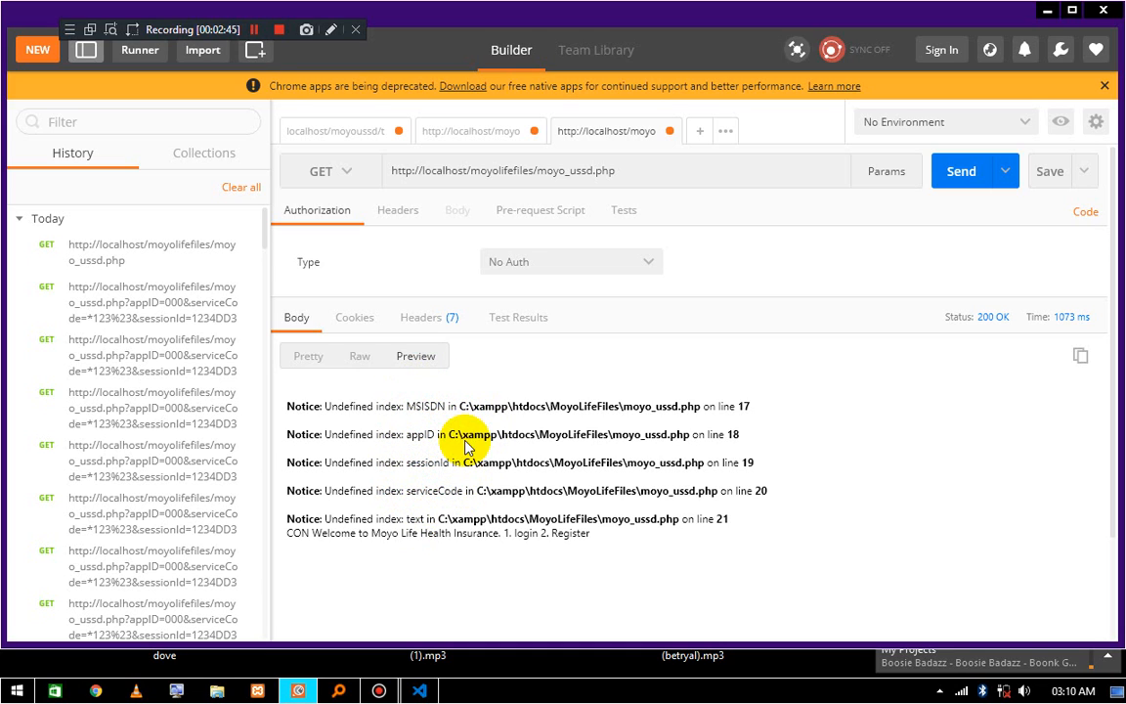
pyautogui.moveTo(398, 415)
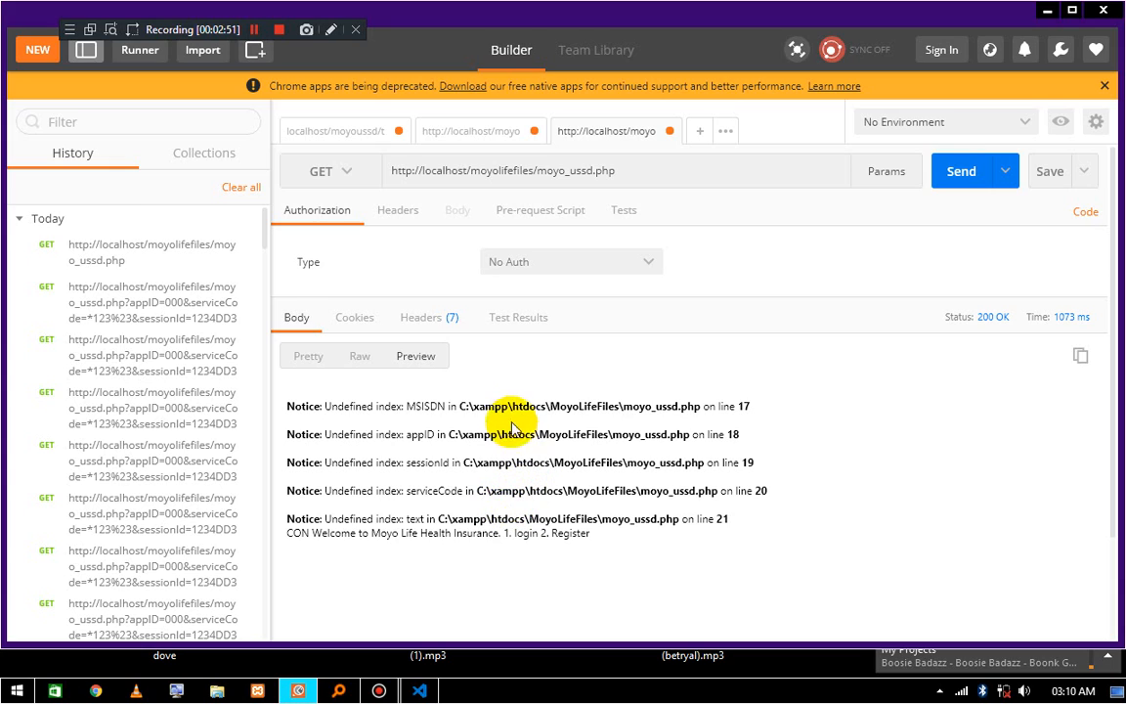
pyautogui.moveTo(461, 397)
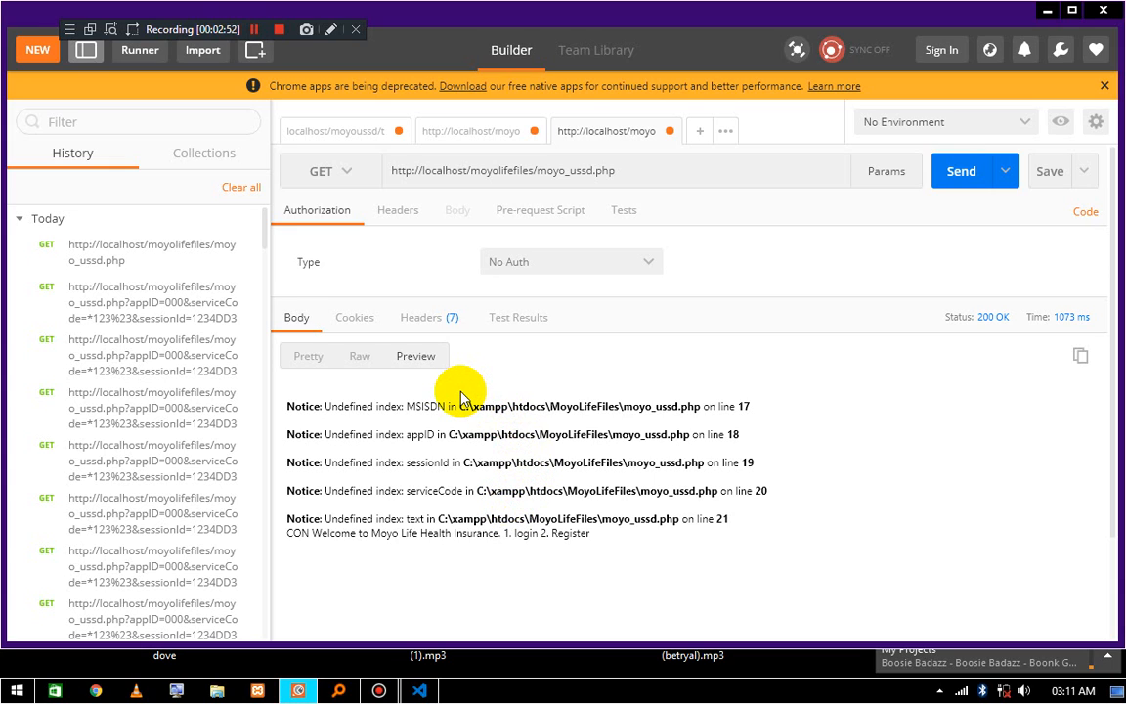
pyautogui.moveTo(533, 245)
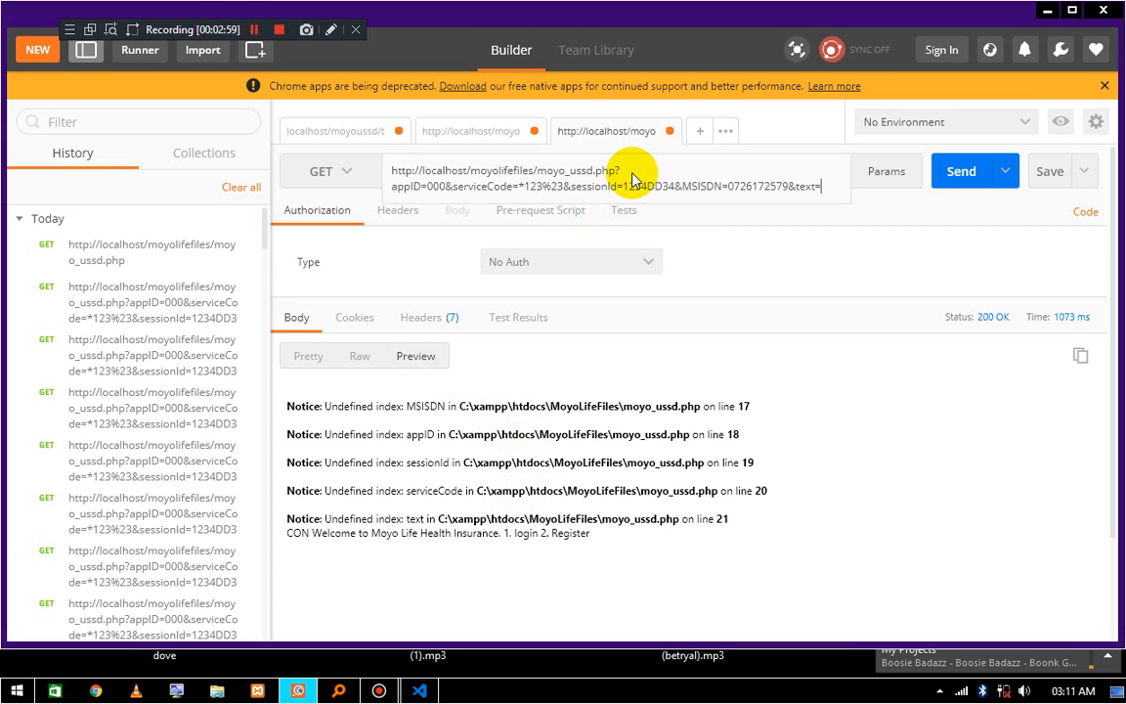
pyautogui.moveTo(424, 398)
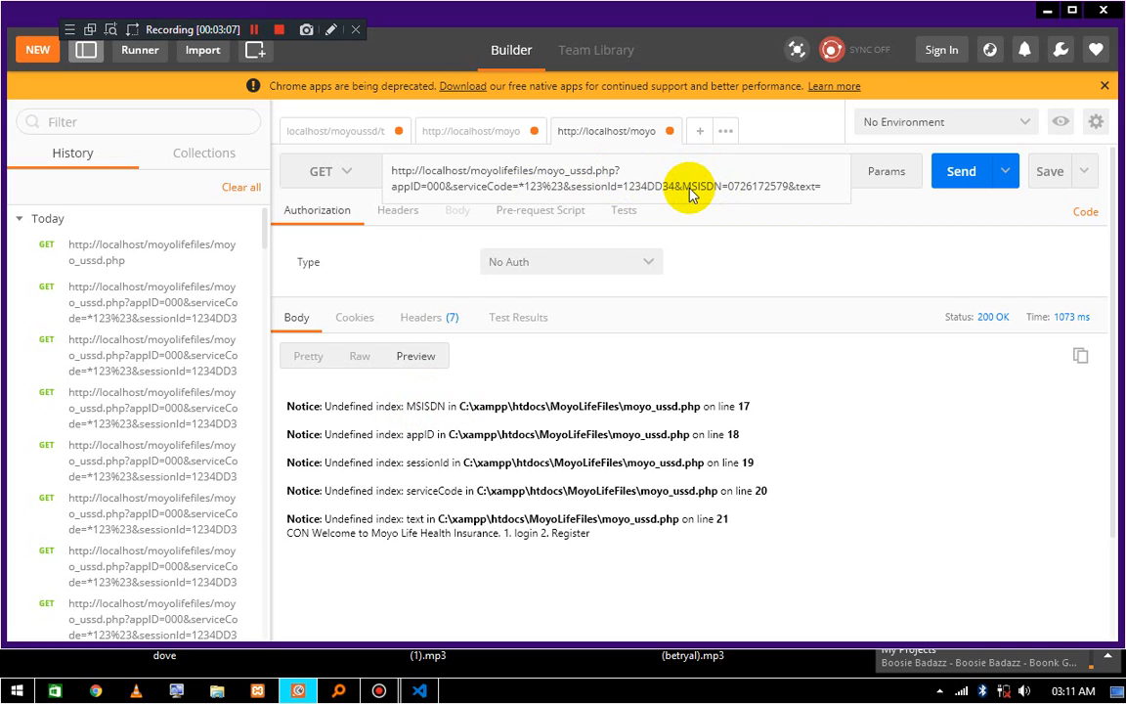
pyautogui.moveTo(691, 186); pyautogui.dragTo(782, 185)
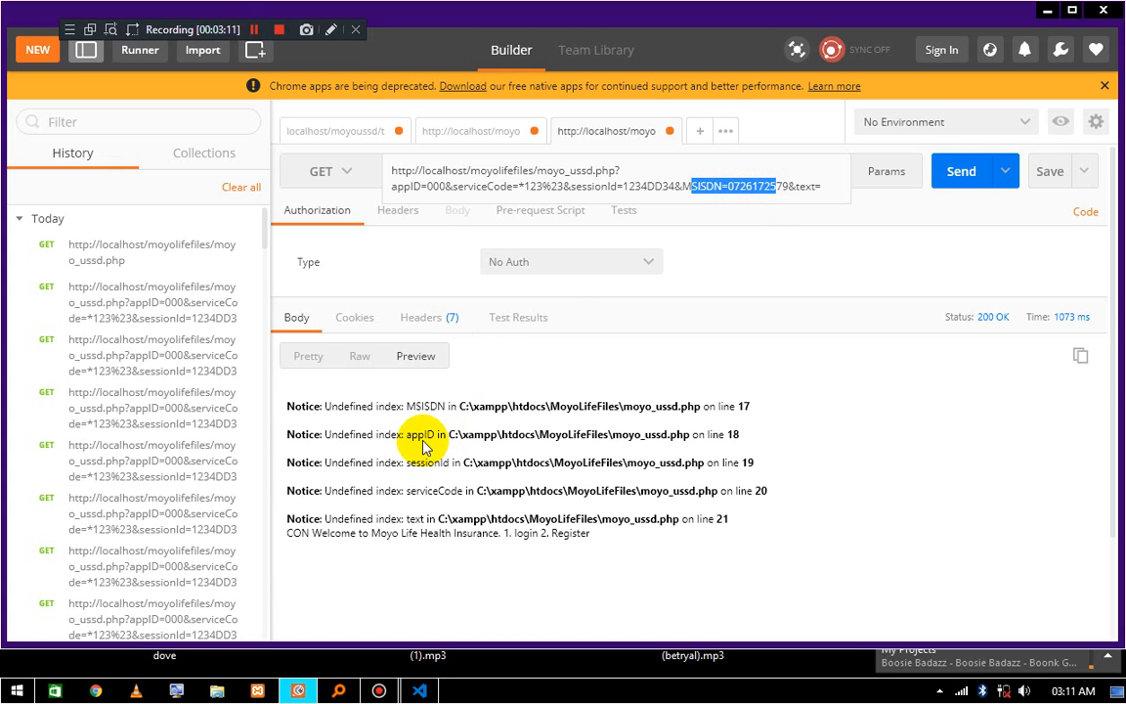
pyautogui.moveTo(400, 199)
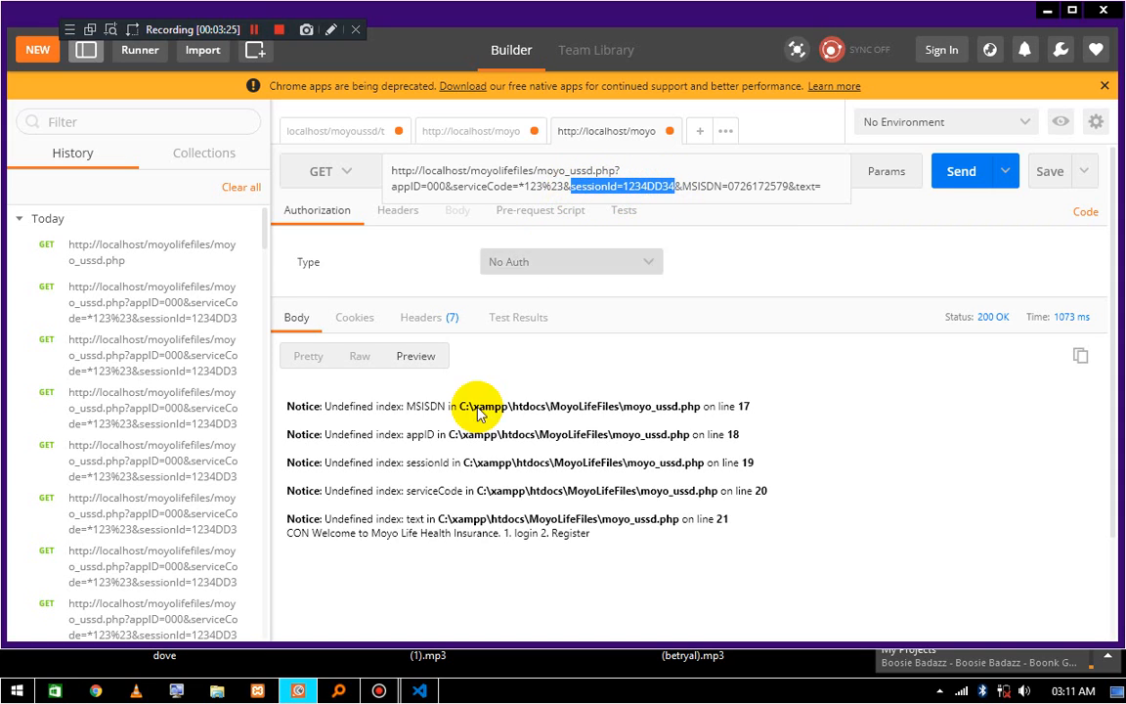
pyautogui.moveTo(455, 191)
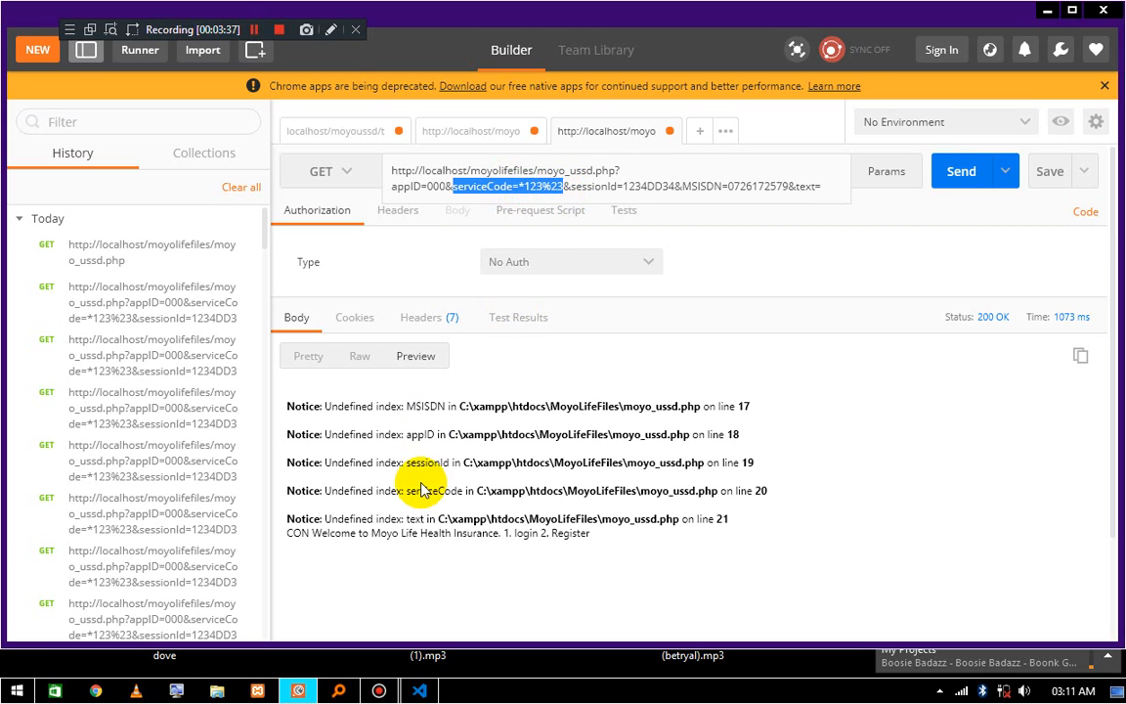
pyautogui.moveTo(523, 323)
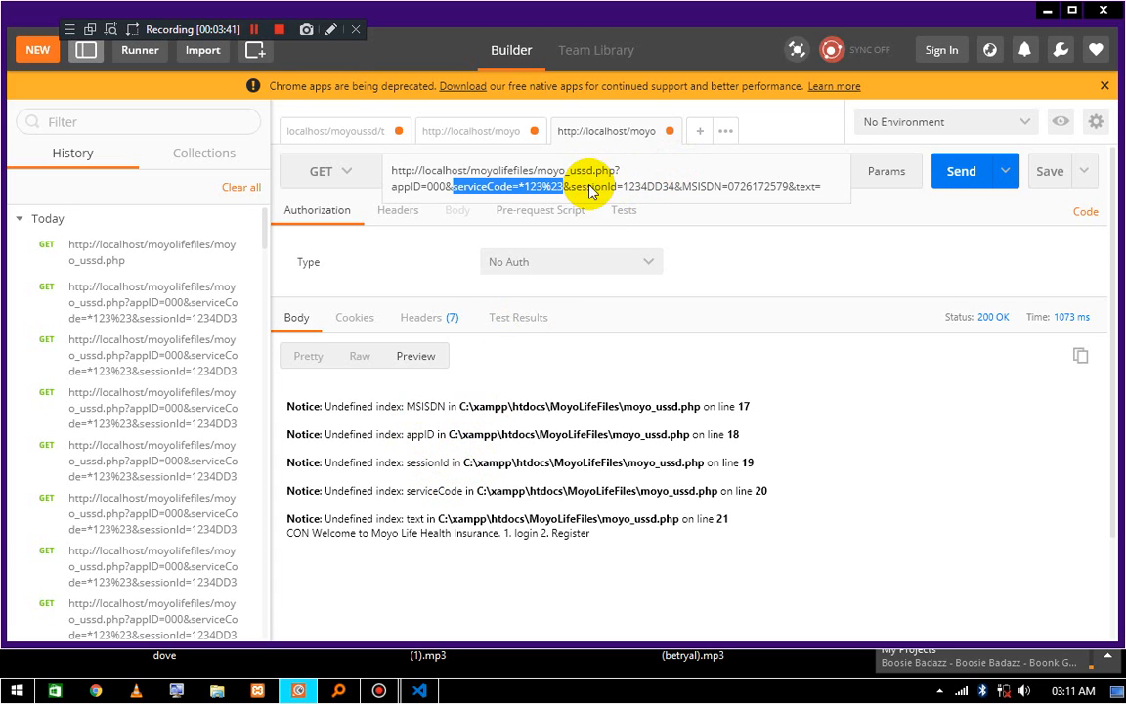
pyautogui.moveTo(576, 415)
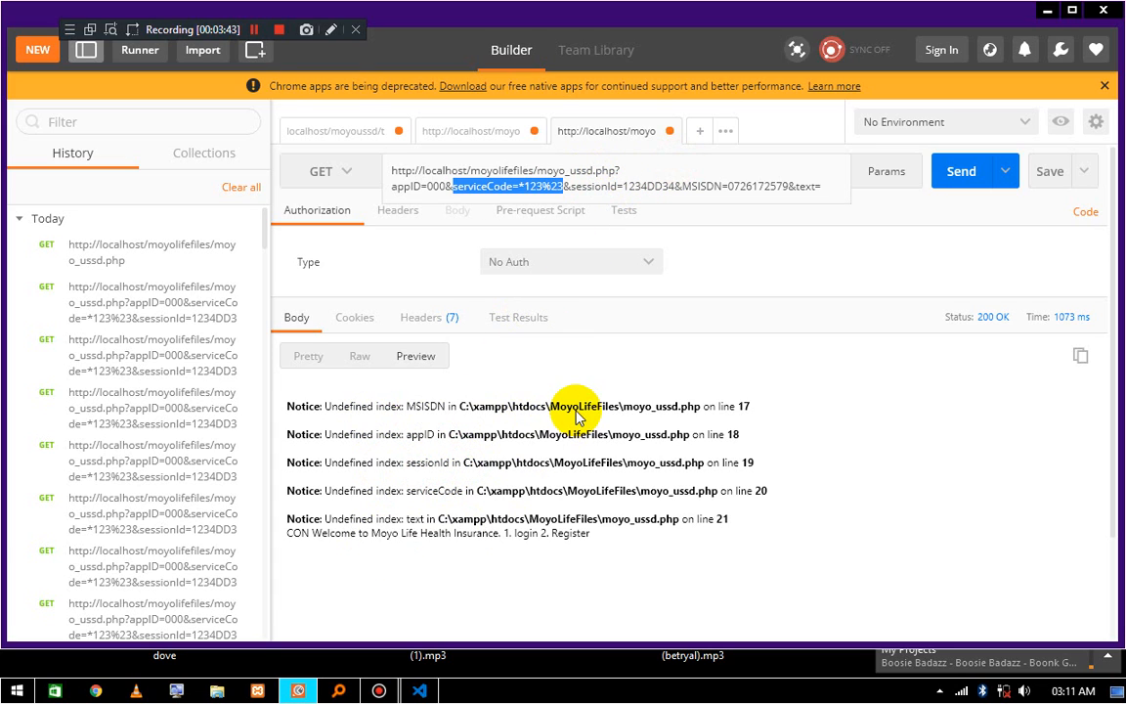
# Resend the request in Raw view and highlight the reply's CON prefix.
pyautogui.click(358, 355)
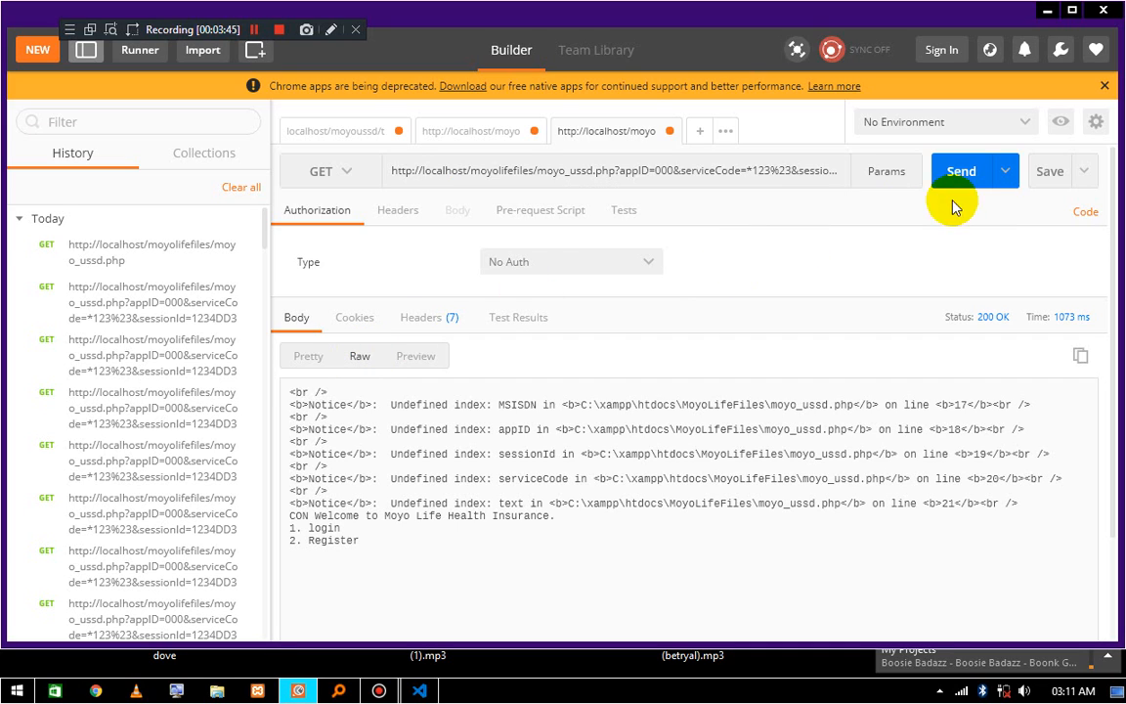
pyautogui.click(960, 170)
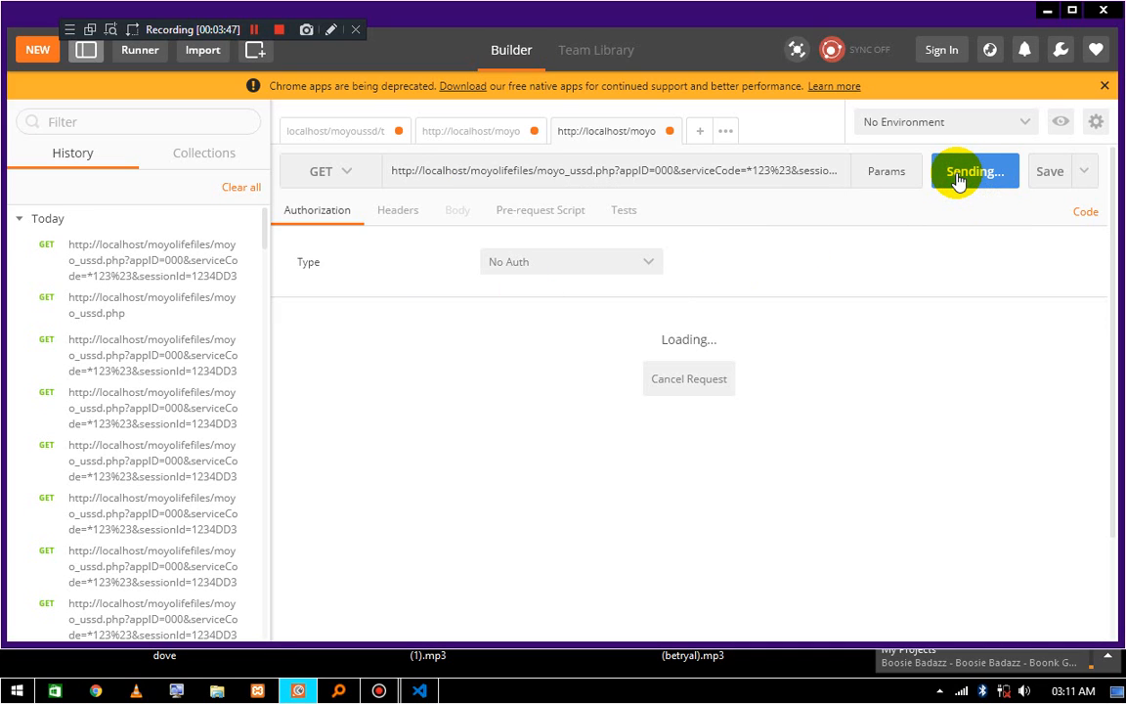
pyautogui.click(975, 170)
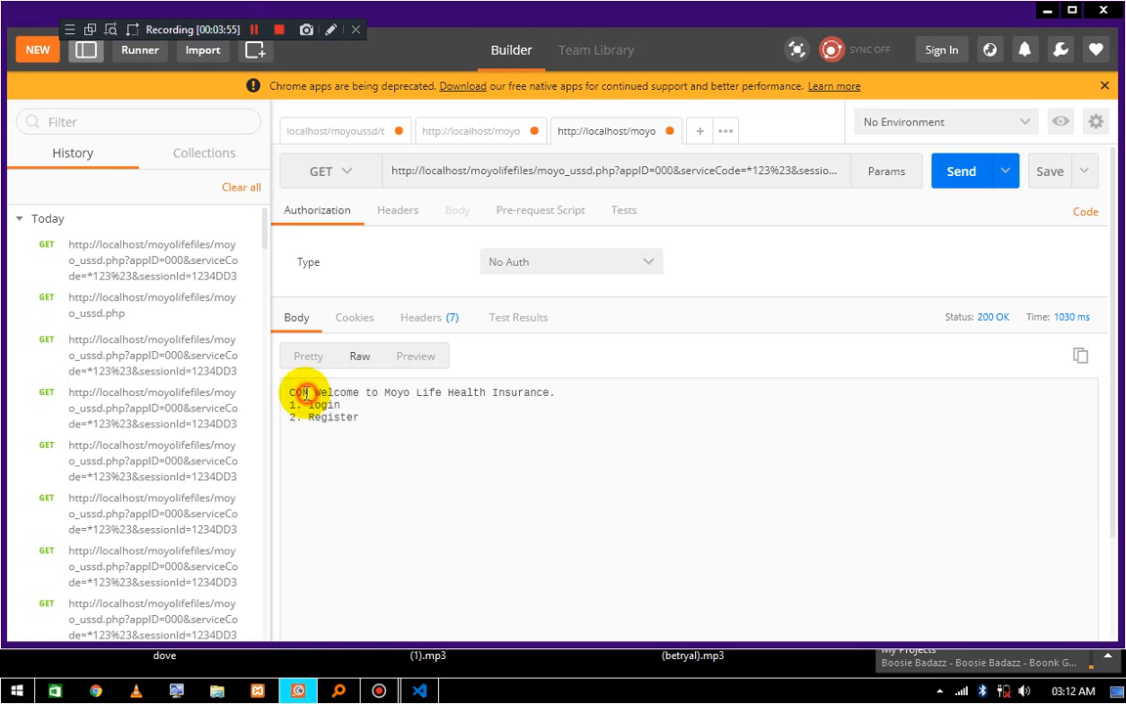
pyautogui.doubleClick(299, 392)
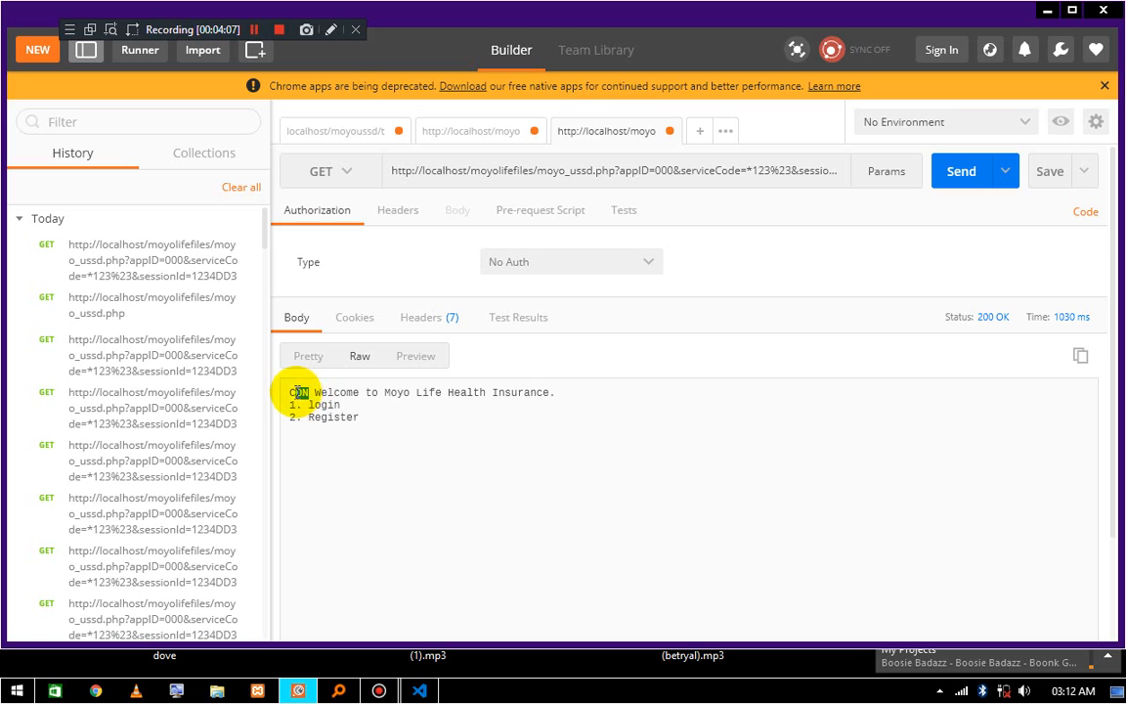
pyautogui.doubleClick(301, 392)
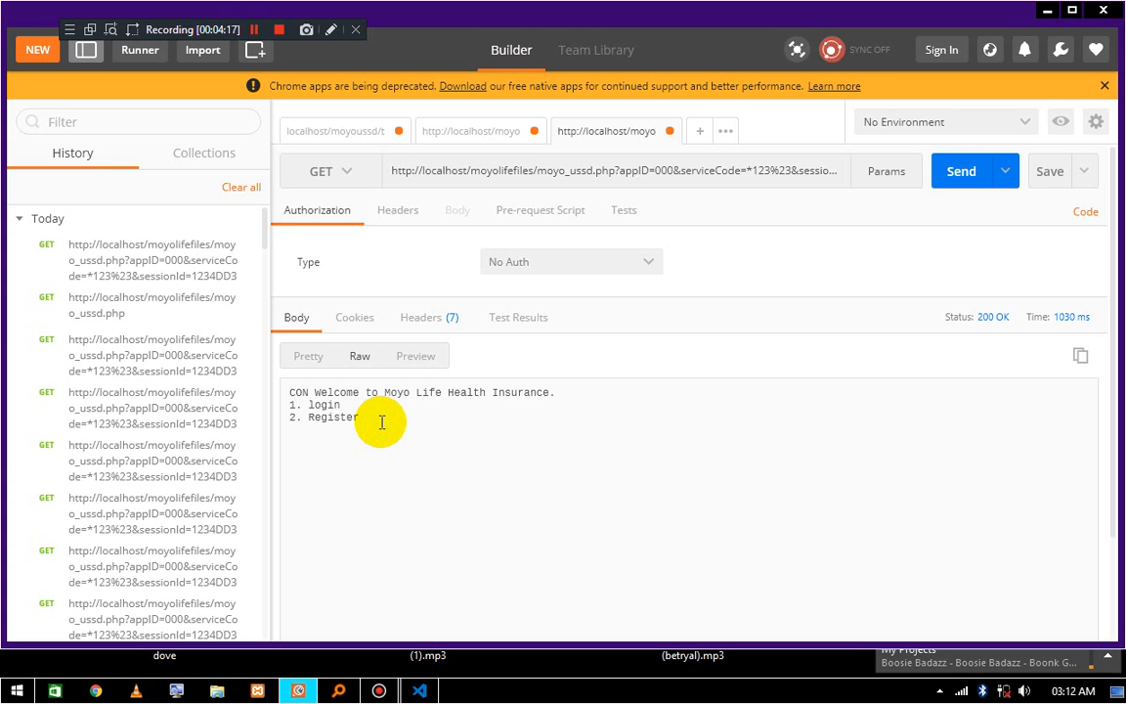
pyautogui.moveTo(518, 337)
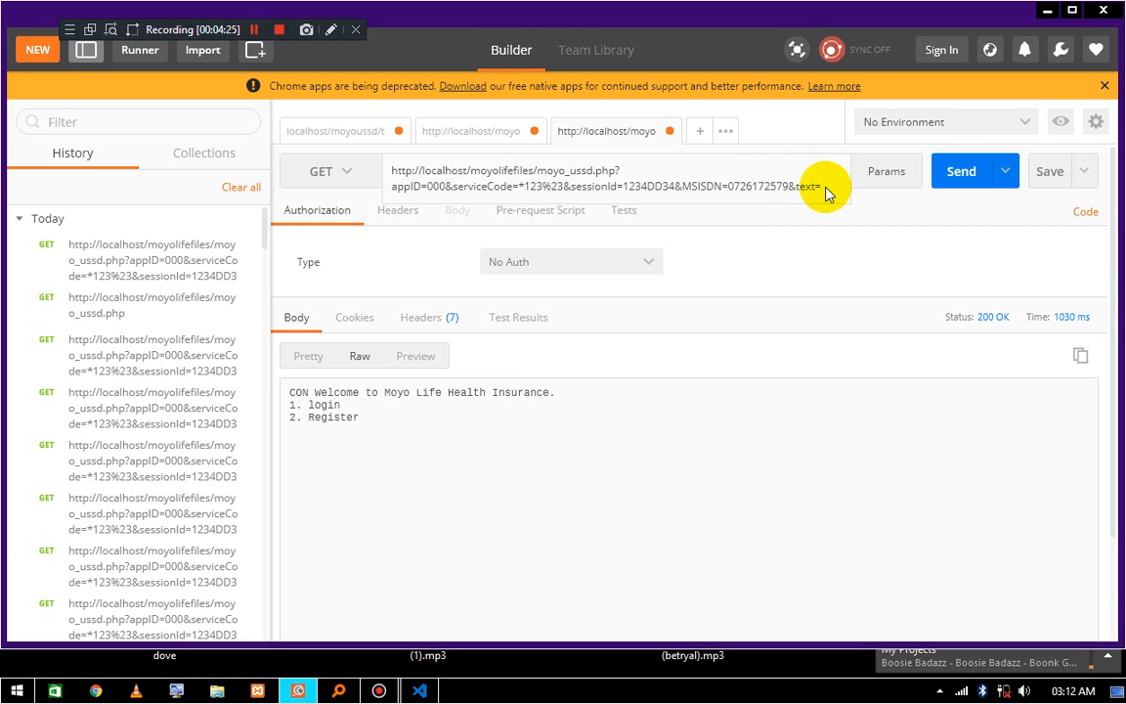
pyautogui.moveTo(846, 185)
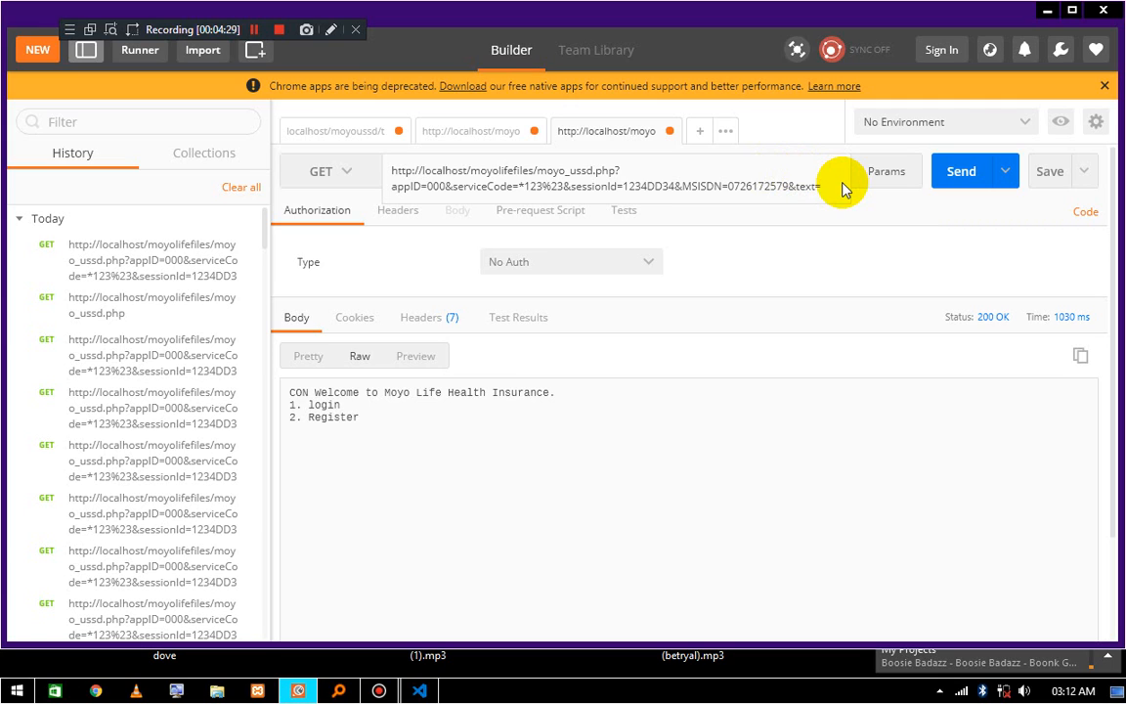
pyautogui.write('2')
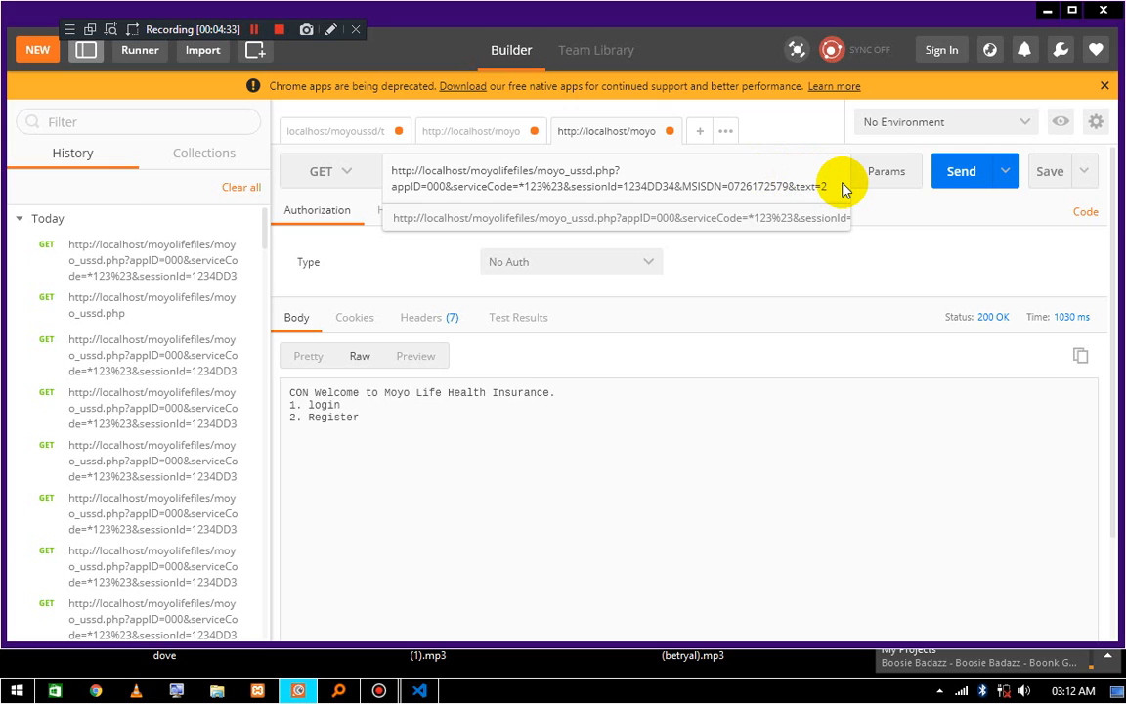
pyautogui.click(960, 170)
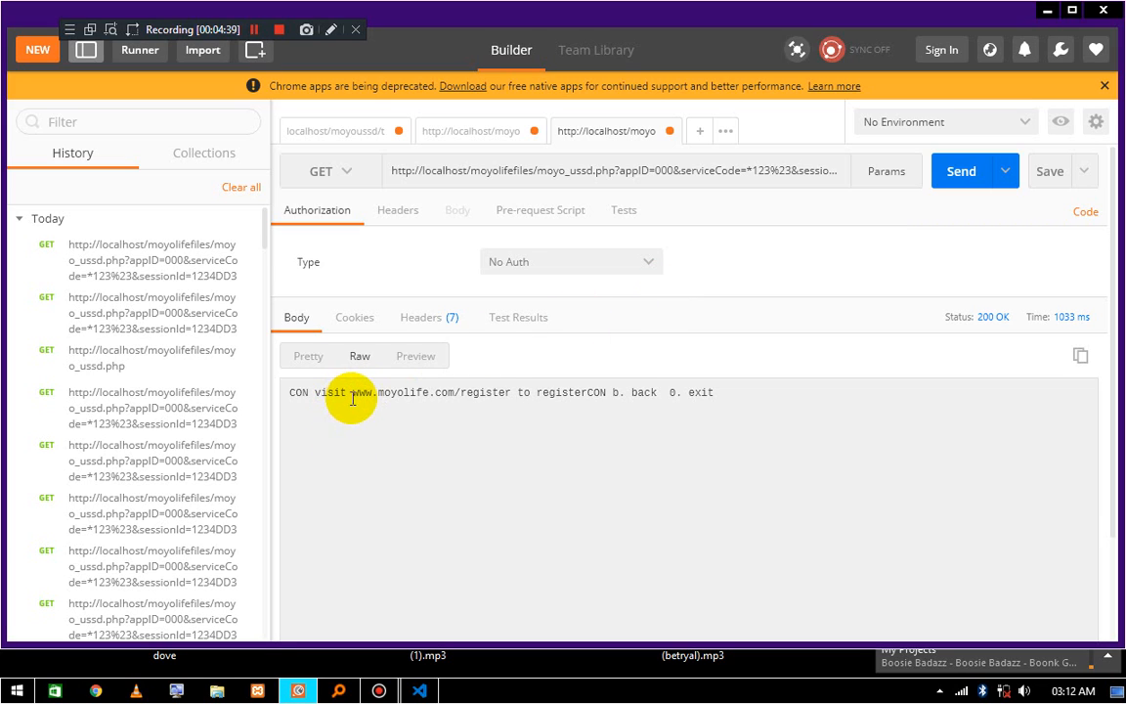
pyautogui.moveTo(499, 396)
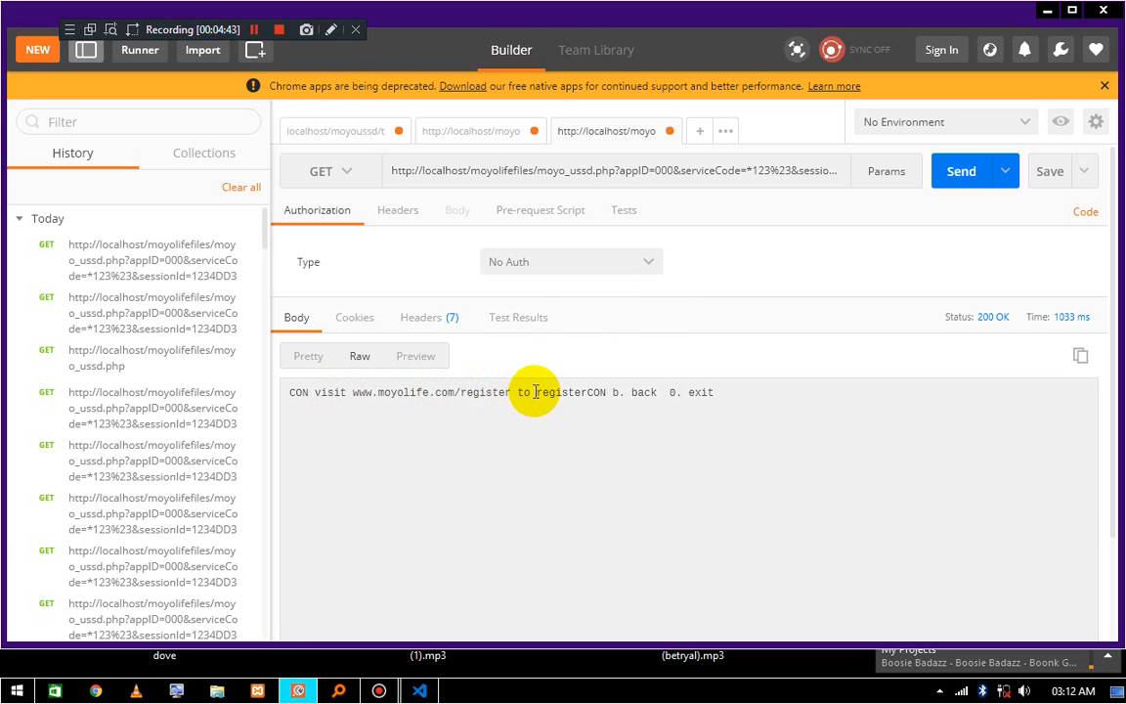
pyautogui.moveTo(728, 395)
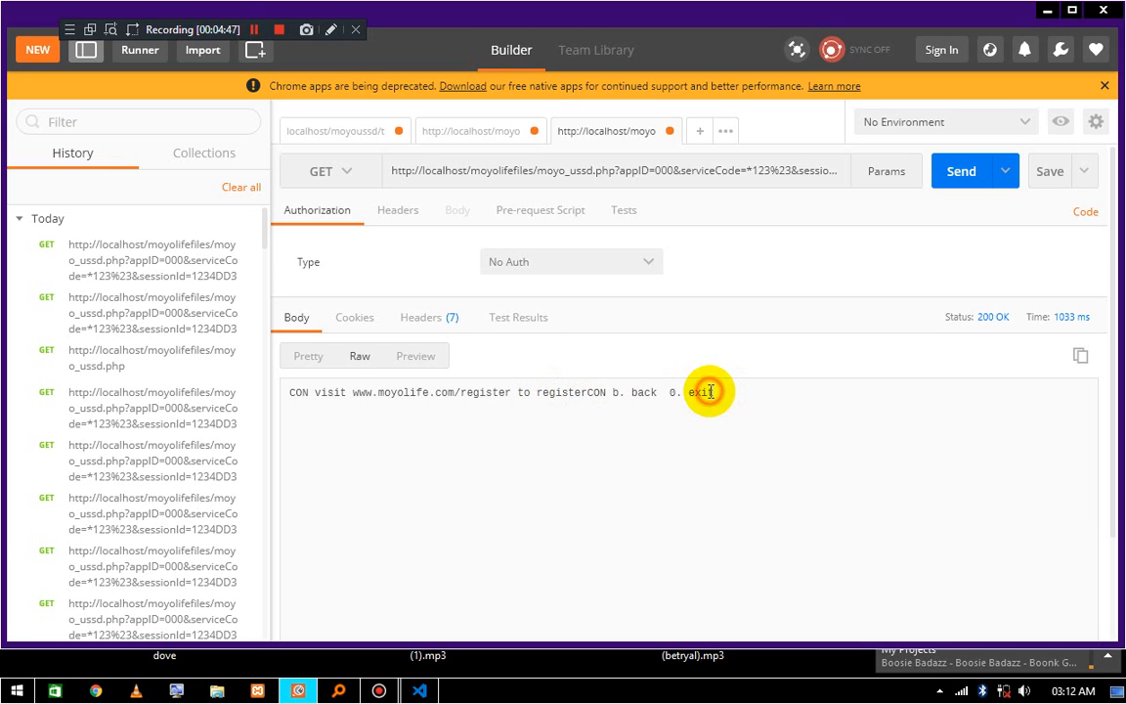
pyautogui.moveTo(709, 391); pyautogui.dragTo(455, 392)
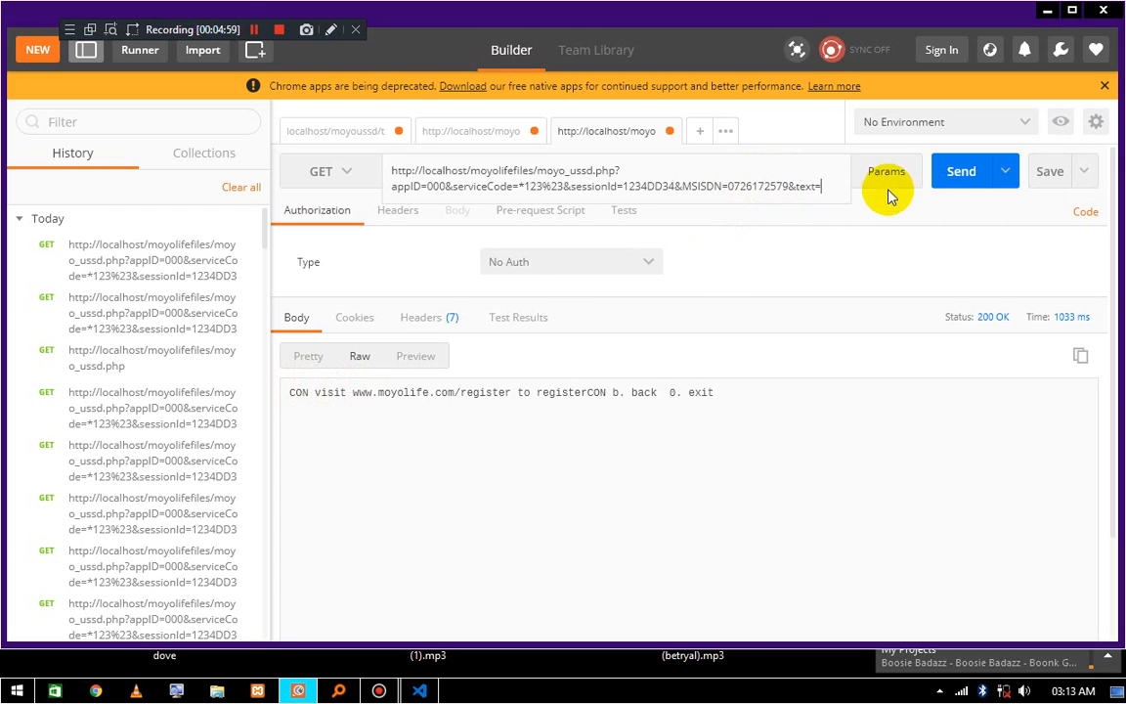
# Send with empty text, then text=1, showing Client, Agent and Partners(Hospital) logins.
pyautogui.click(960, 171)
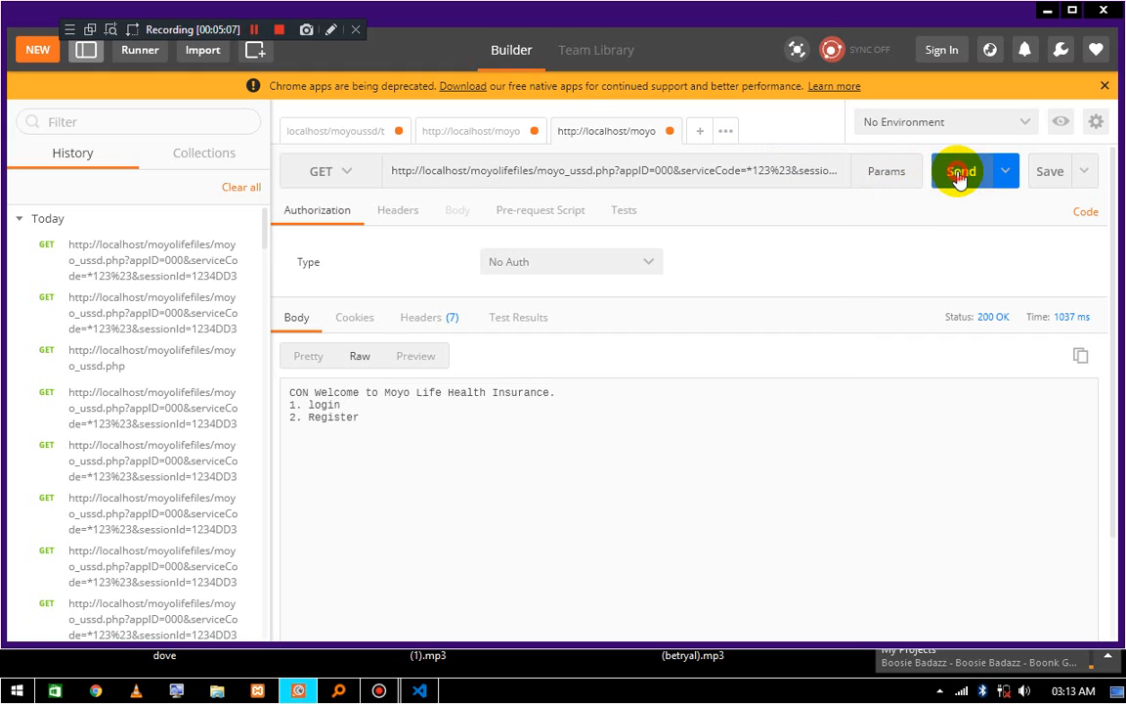
pyautogui.click(960, 170)
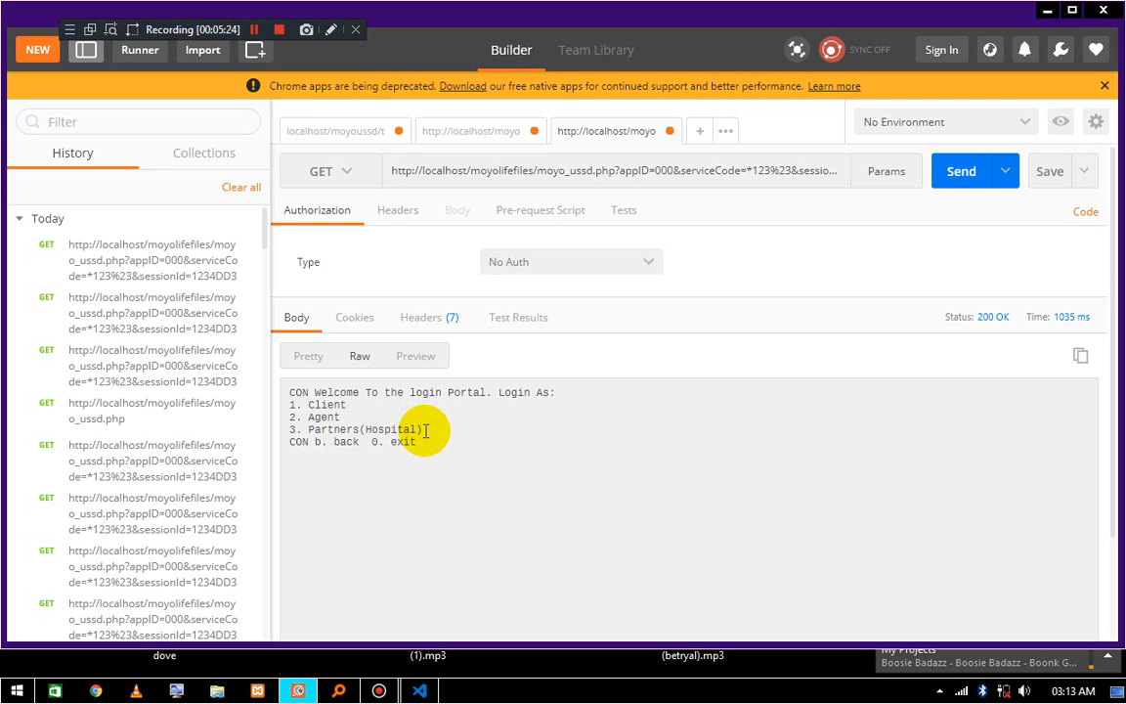
pyautogui.moveTo(708, 176)
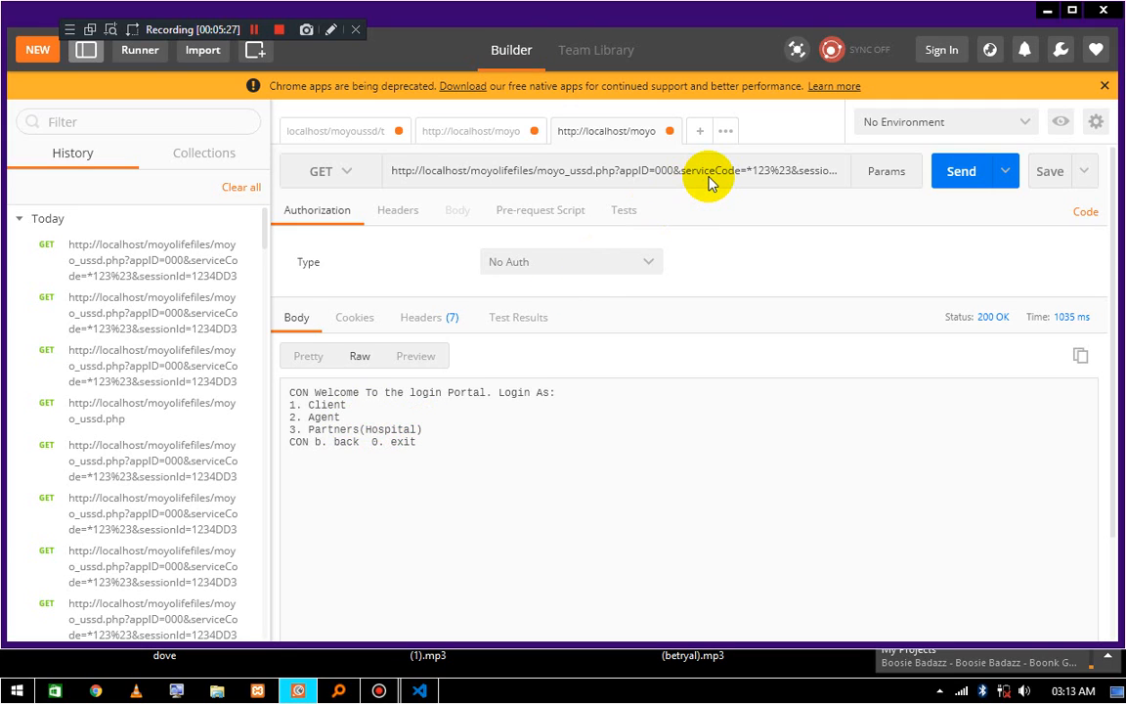
pyautogui.moveTo(725, 178)
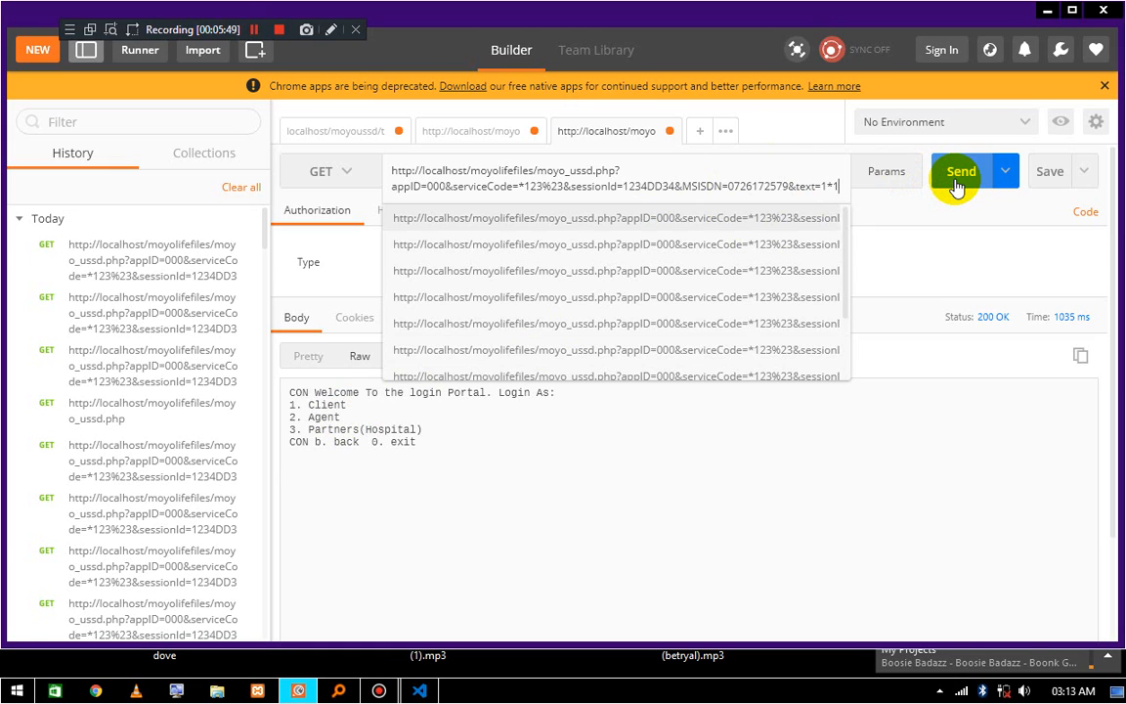
# Choose client login, then submit username TEST and PIN 12 in text.
pyautogui.click(959, 171)
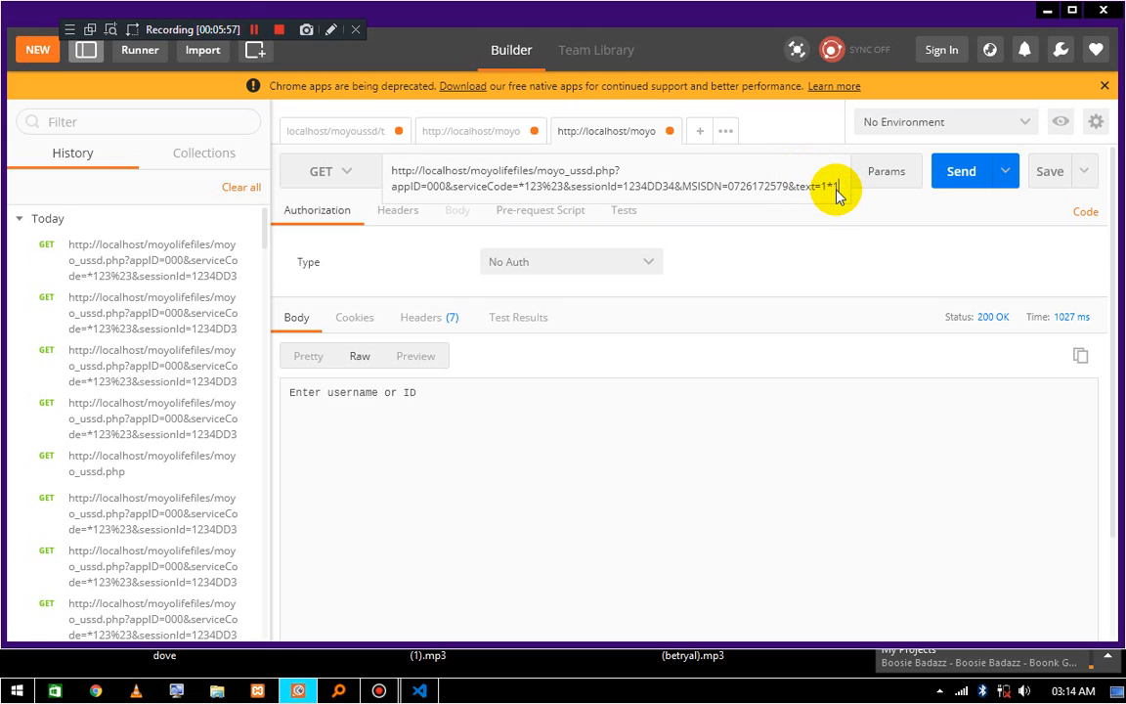
pyautogui.write('*TEST')
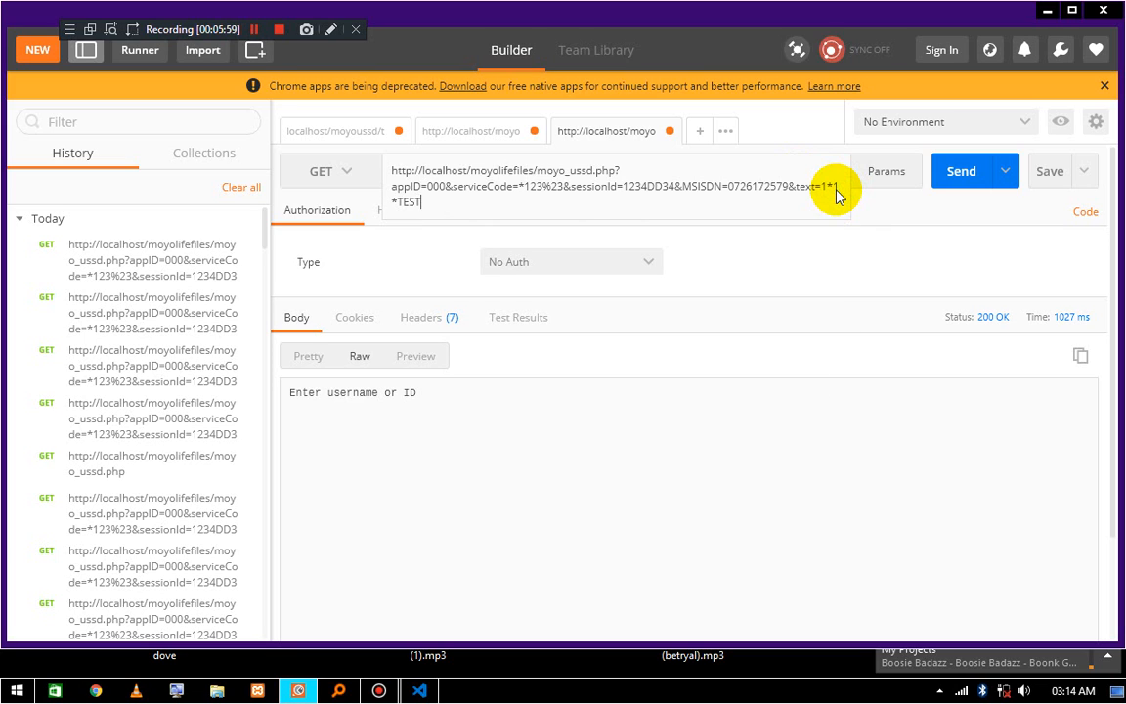
pyautogui.click(960, 170)
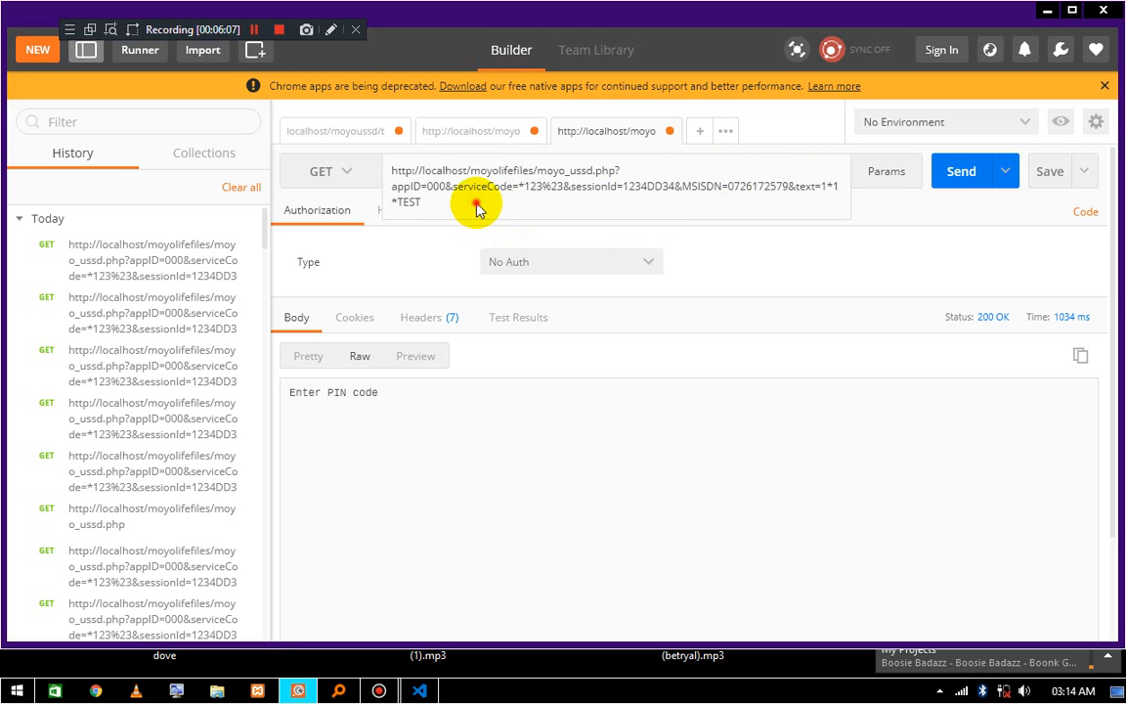
pyautogui.write('12')
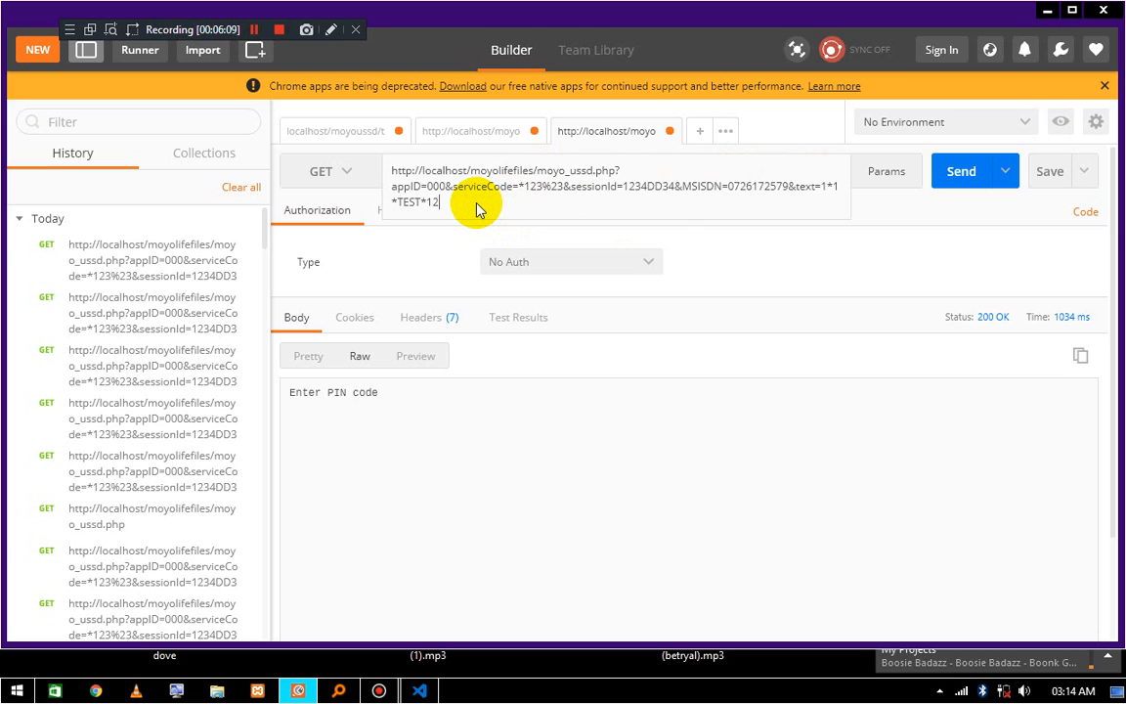
pyautogui.click(960, 170)
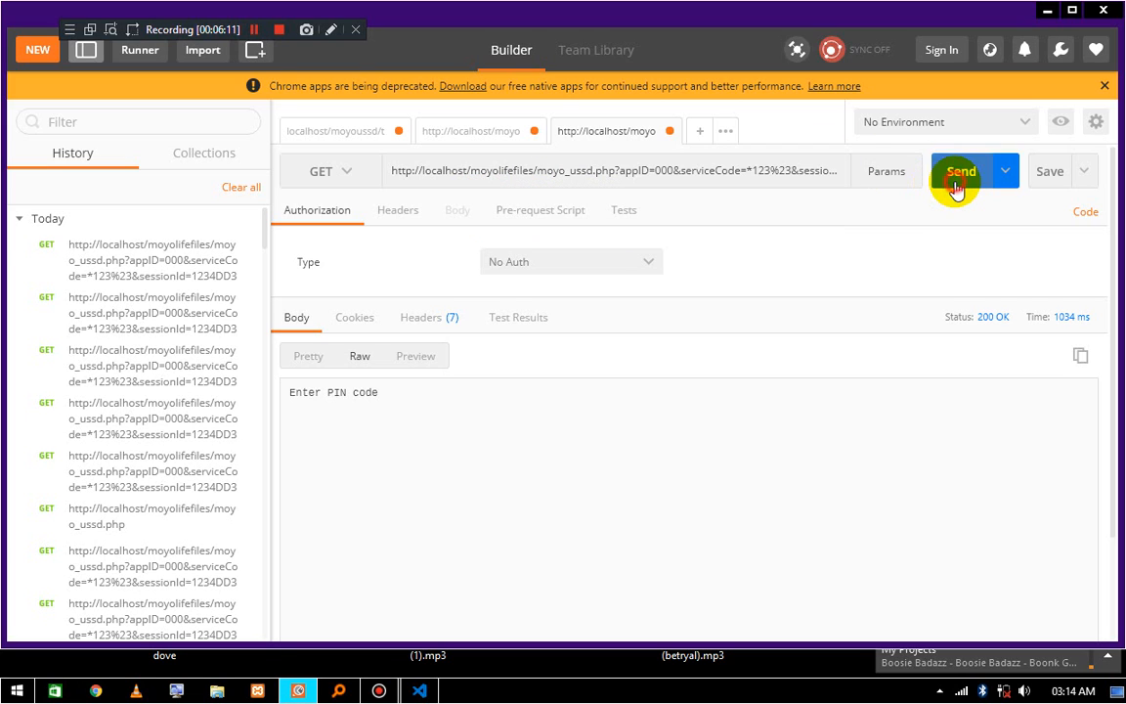
pyautogui.click(960, 171)
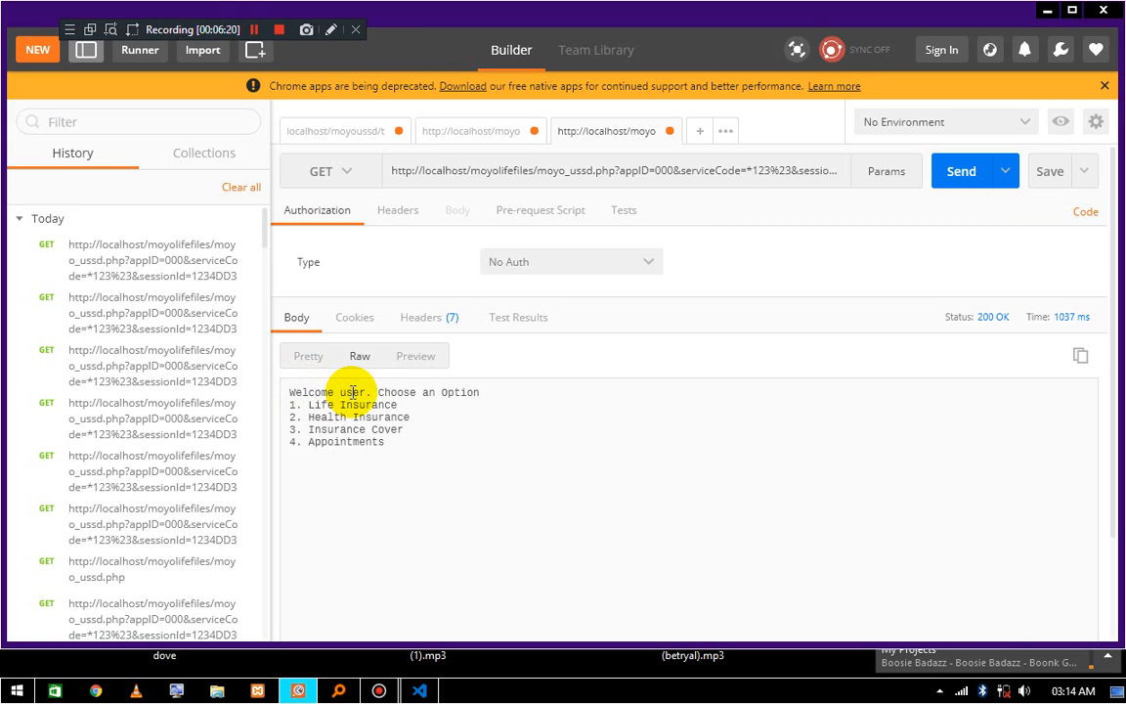
pyautogui.doubleClick(349, 392)
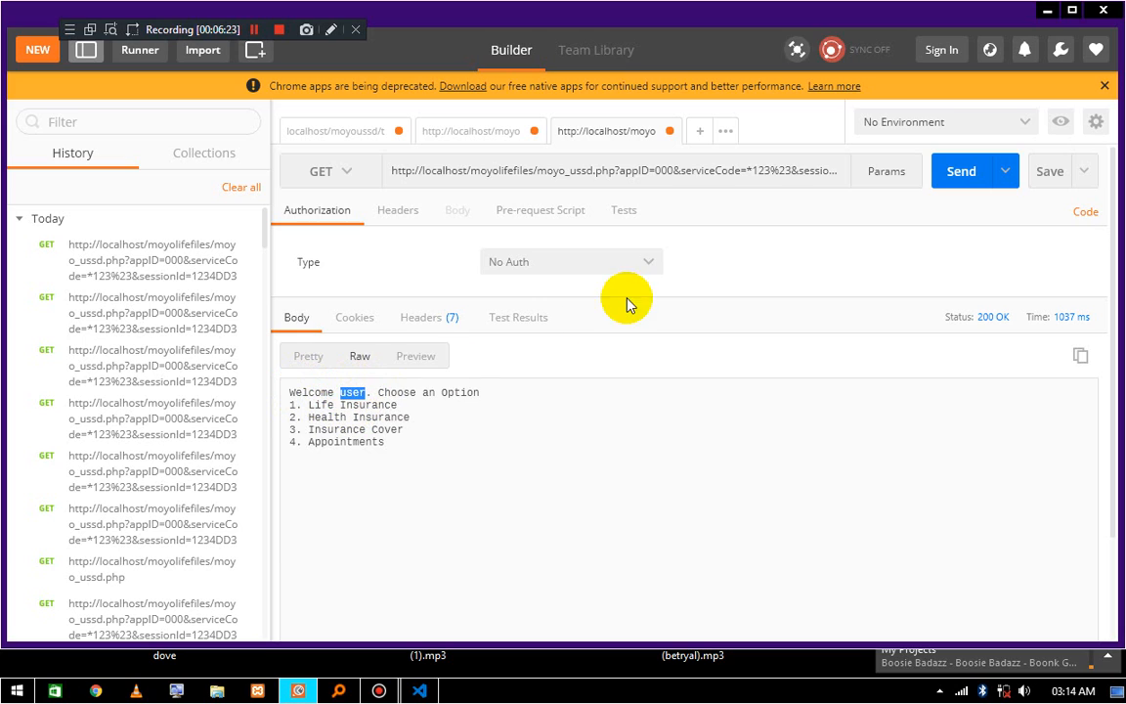
pyautogui.moveTo(841, 135)
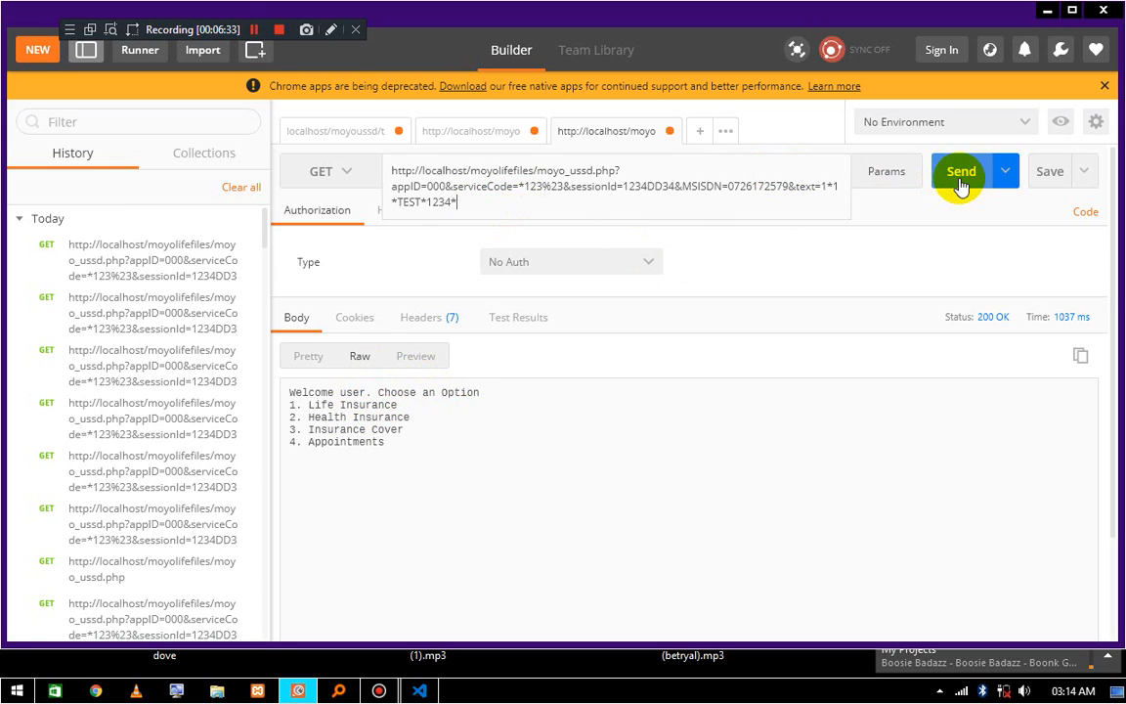
# Send the PIN, add *1 for Life Insurance, and highlight 'send an SMS'.
pyautogui.click(960, 171)
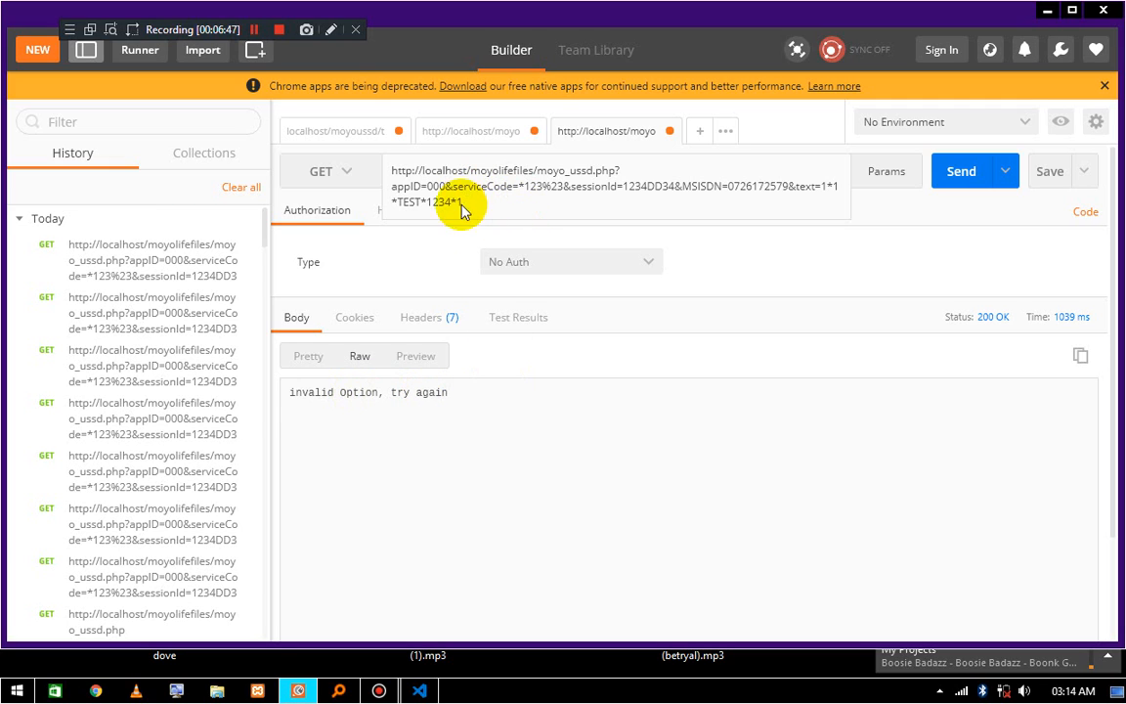
pyautogui.click(960, 171)
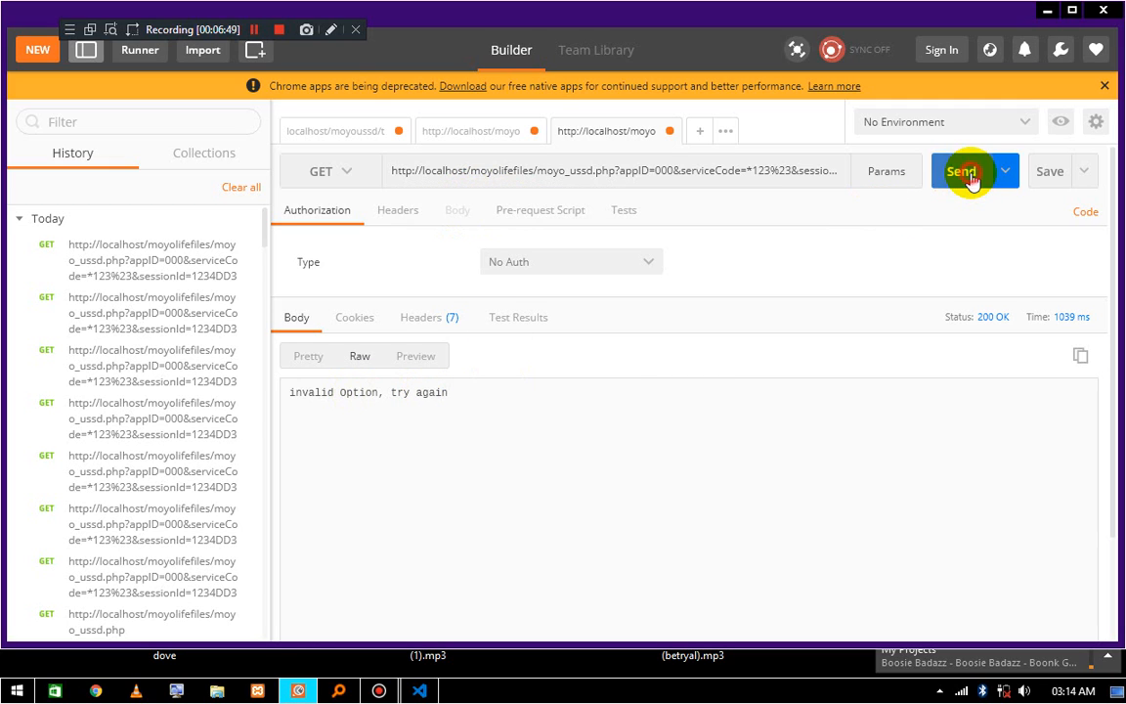
pyautogui.click(960, 171)
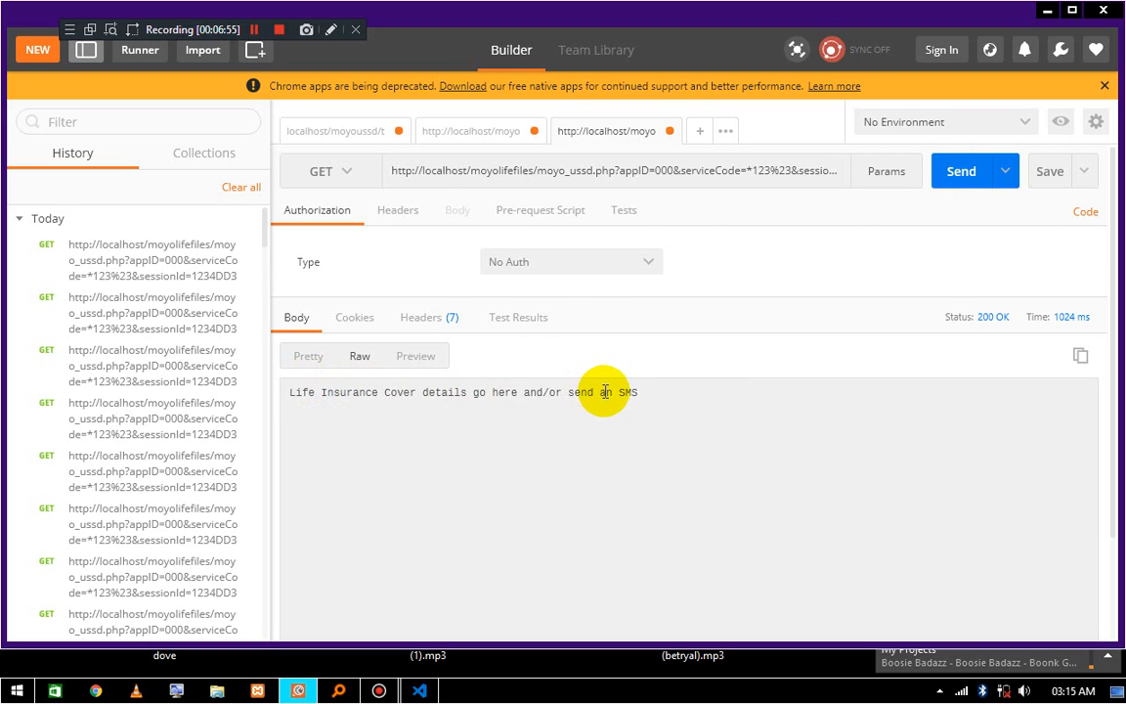
pyautogui.doubleClick(580, 392)
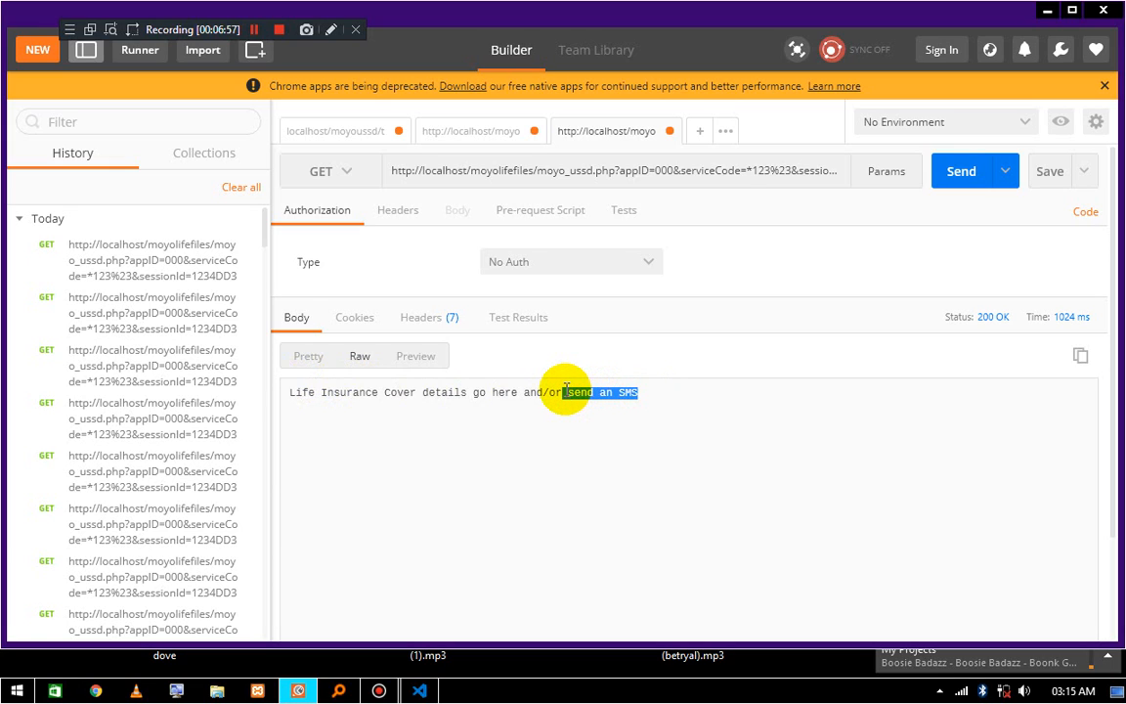
pyautogui.moveTo(631, 242)
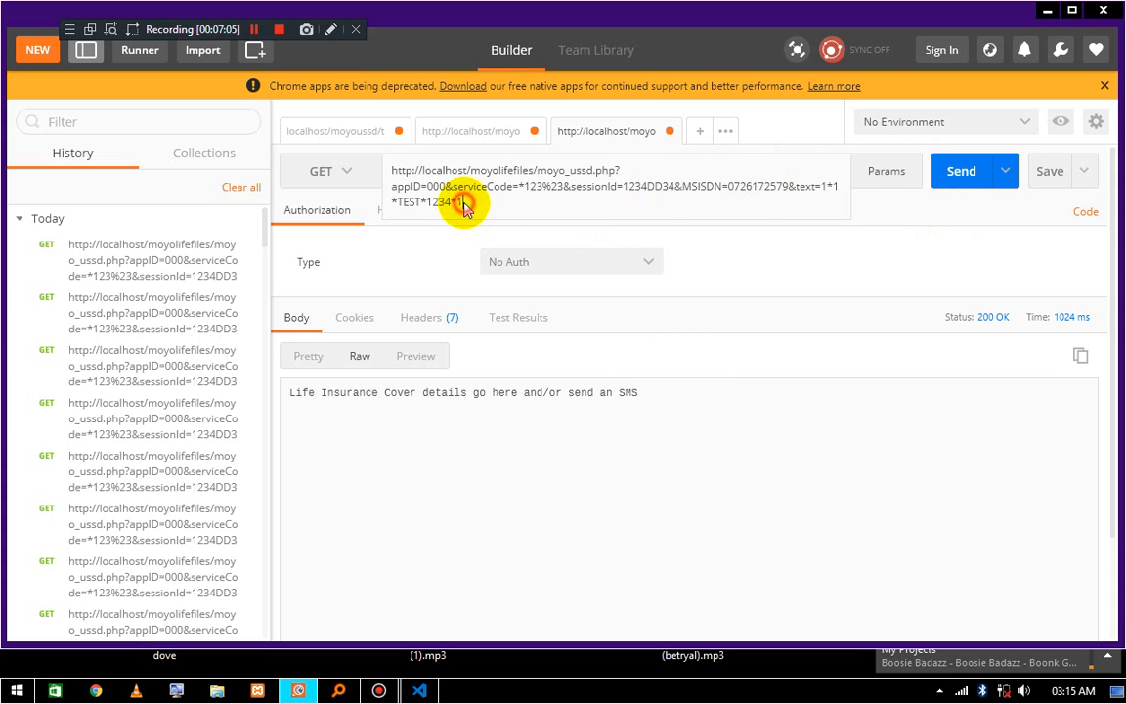
# Clear text, then send empty, 1 and 1*2 to choose Agent login.
pyautogui.press('BackSpace')
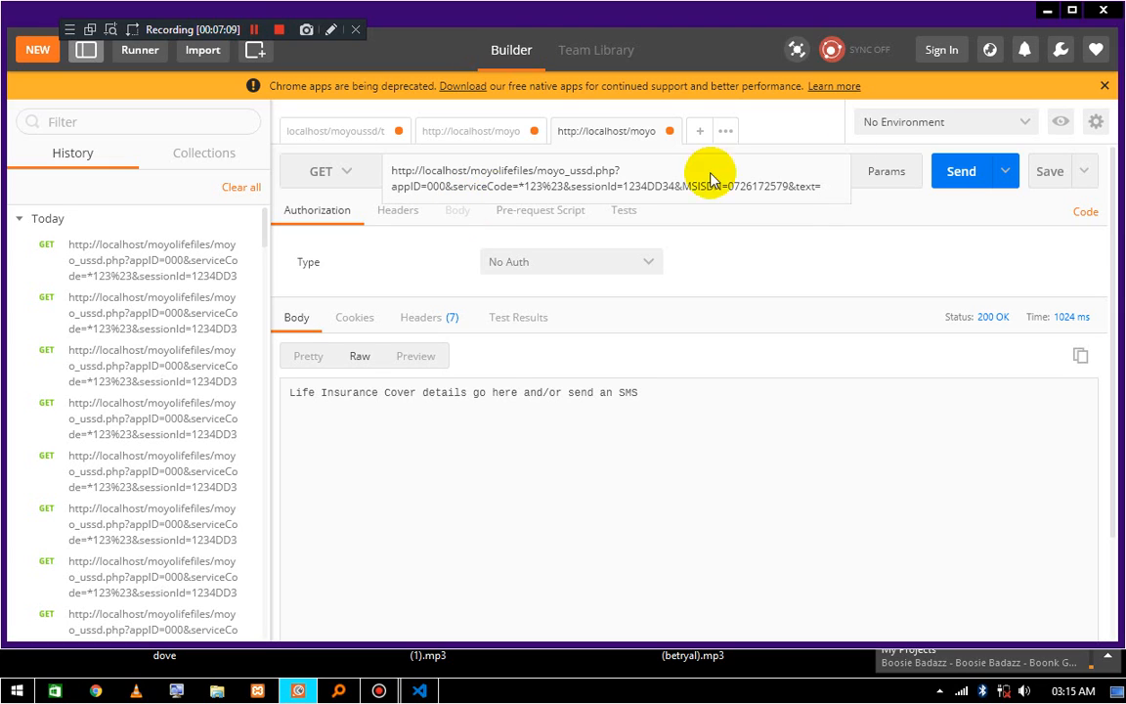
pyautogui.click(961, 170)
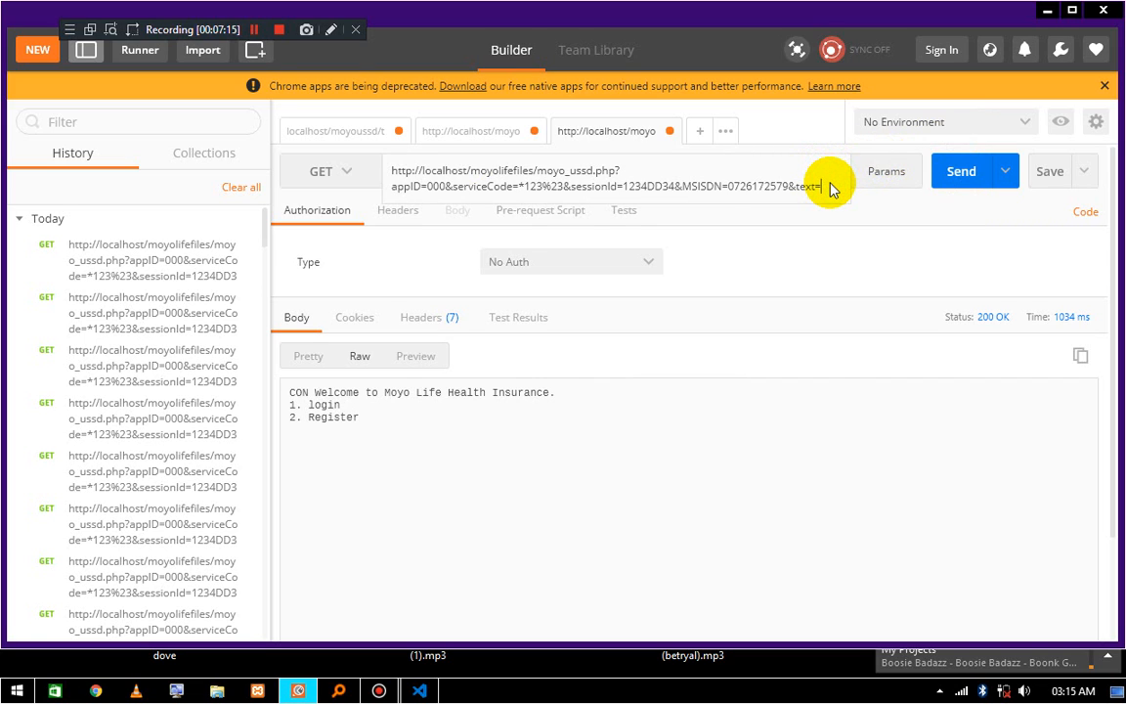
pyautogui.click(961, 170)
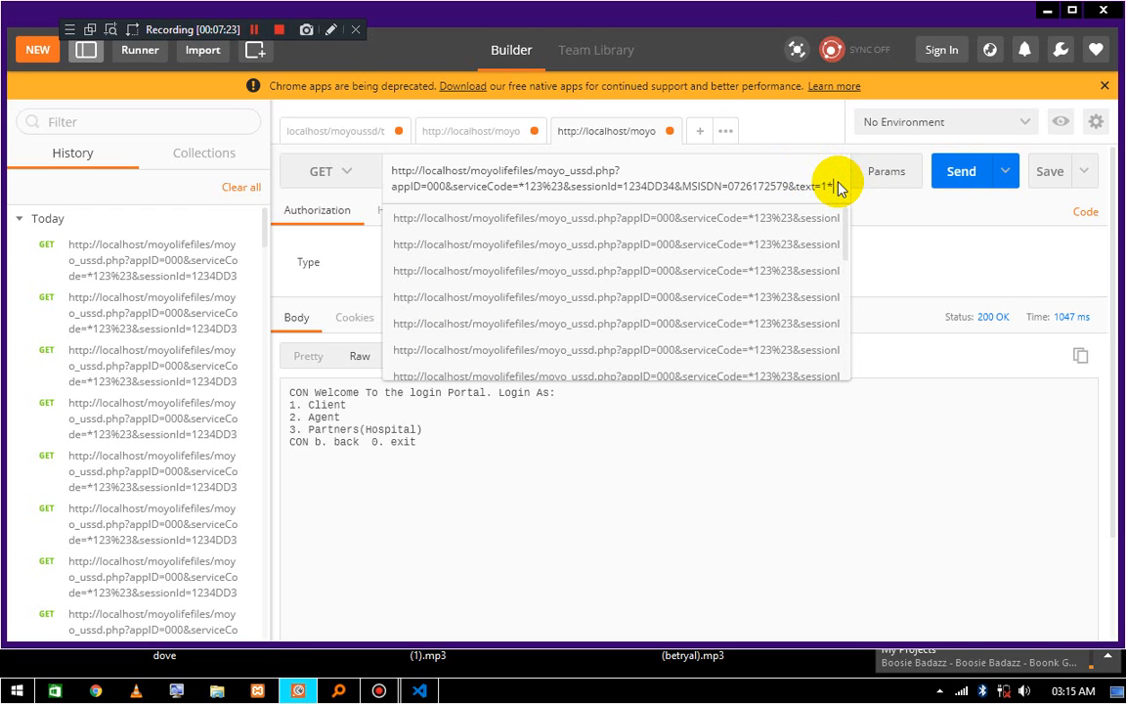
pyautogui.click(959, 170)
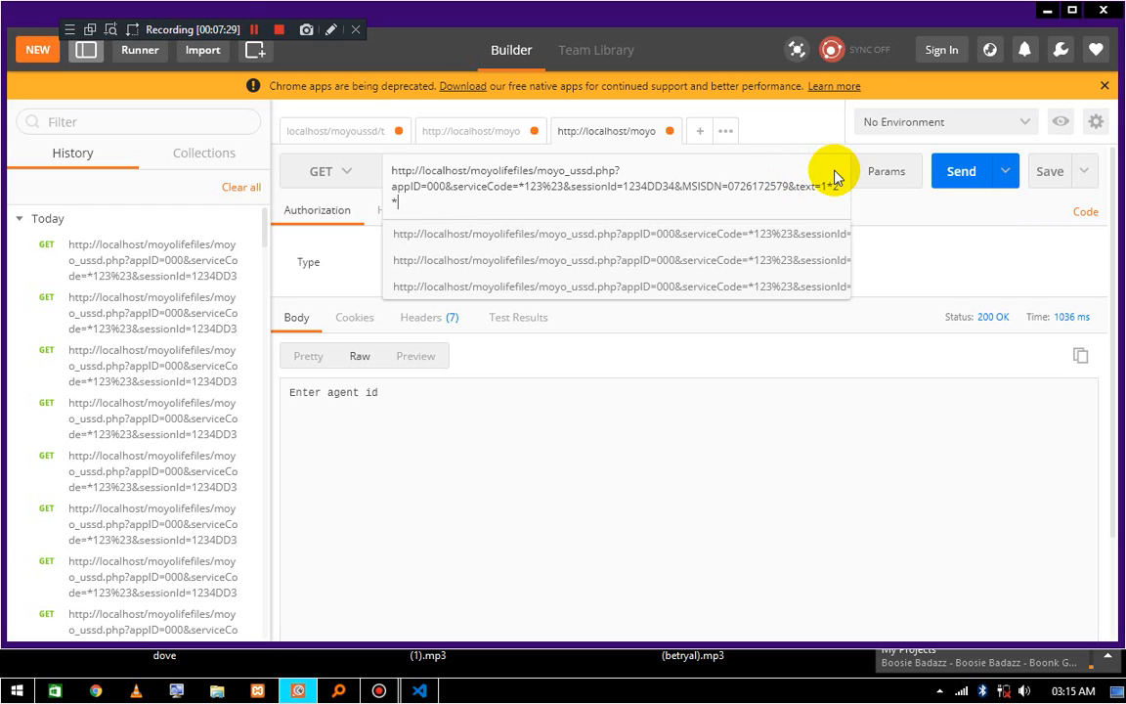
pyautogui.write('AGENT')
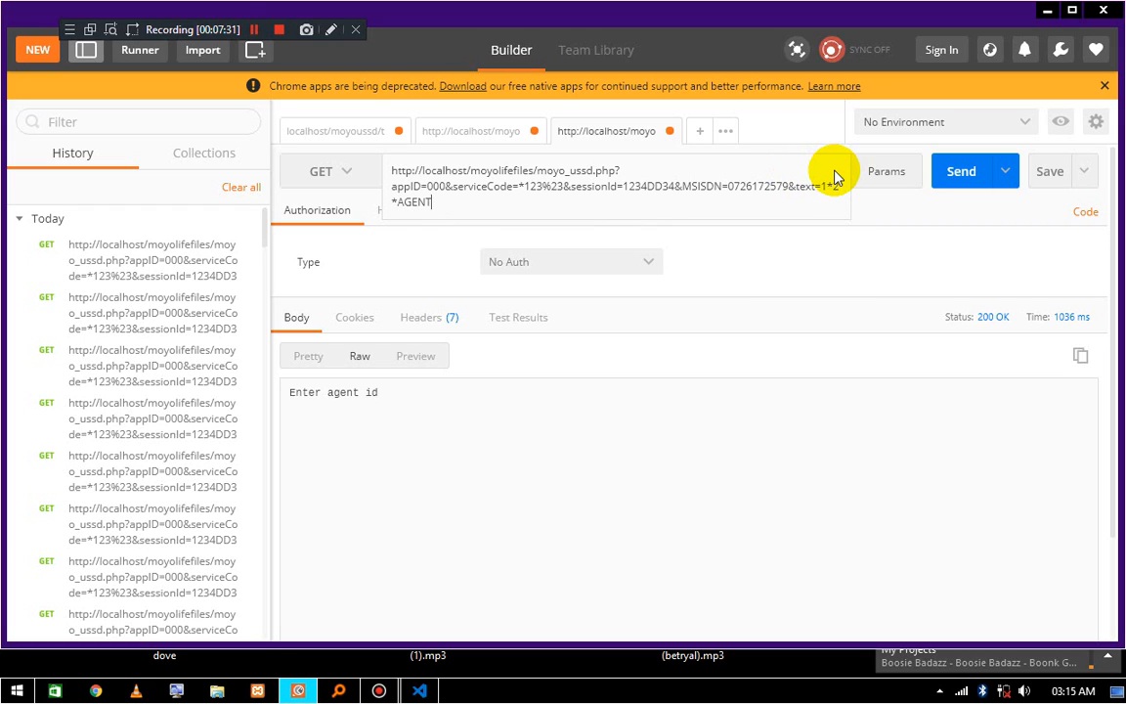
pyautogui.click(960, 170)
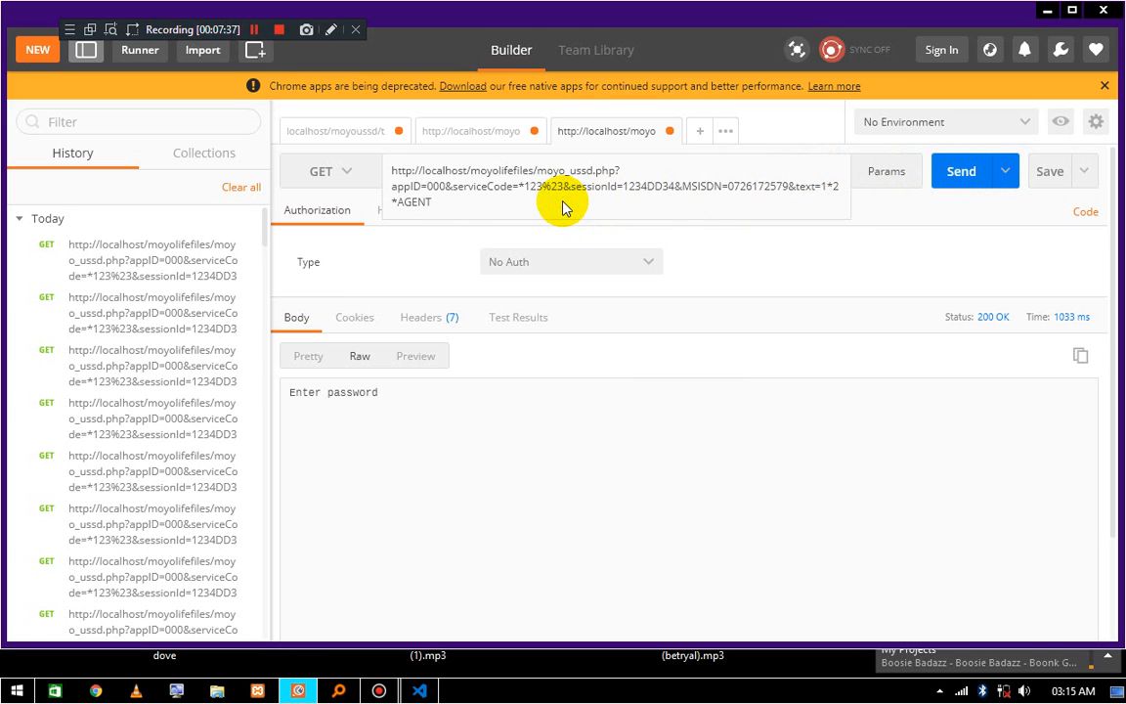
pyautogui.write('*PASS')
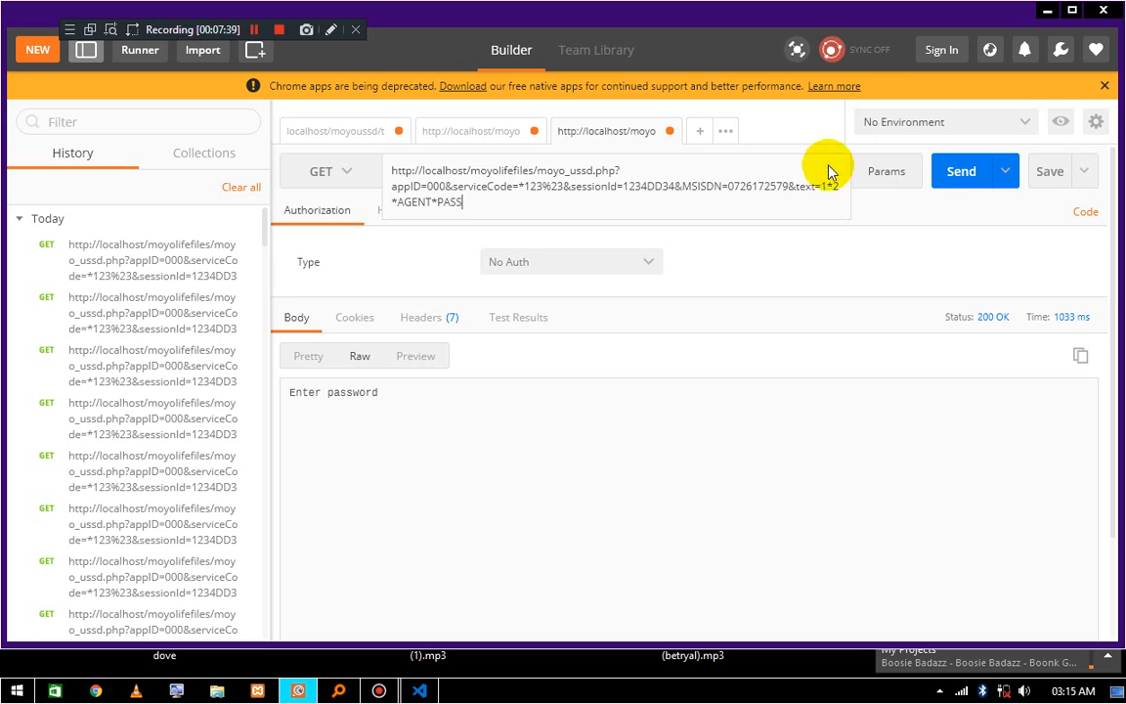
pyautogui.click(960, 170)
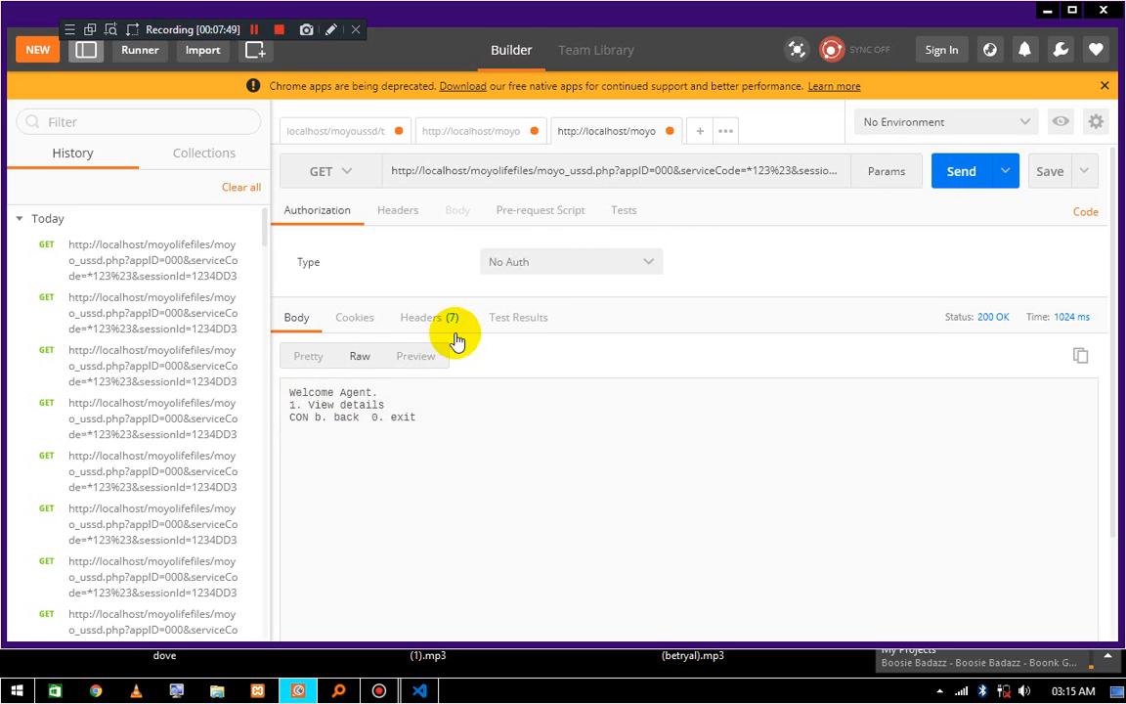
pyautogui.moveTo(470, 475)
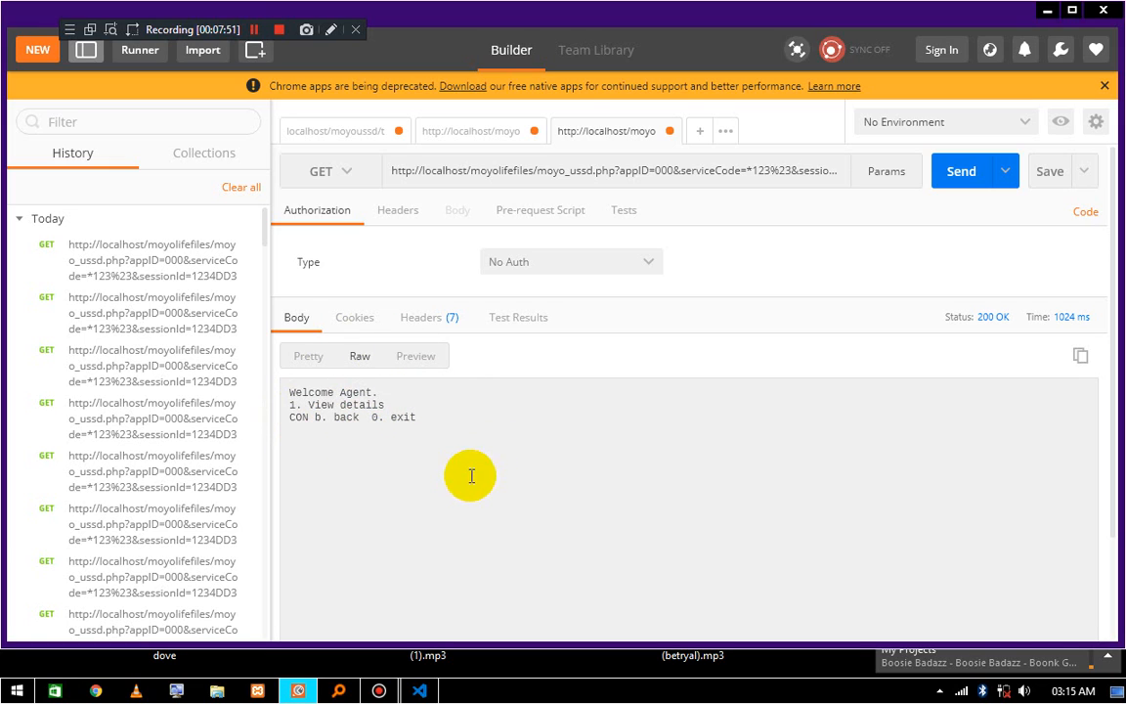
pyautogui.moveTo(793, 170)
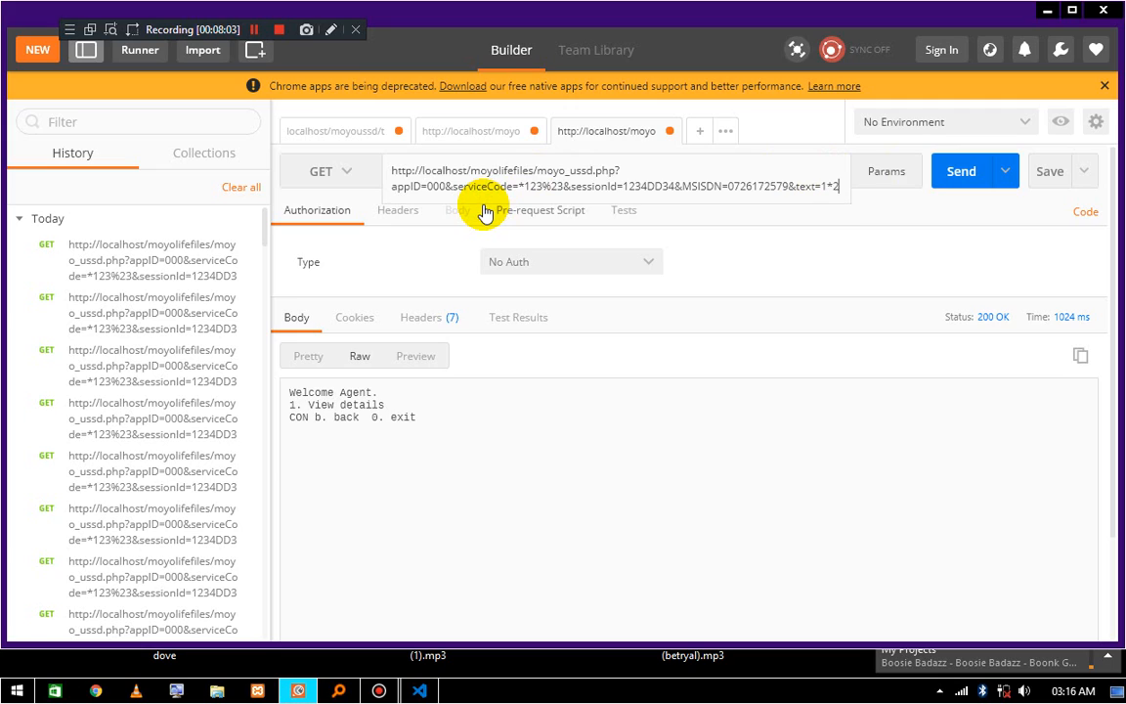
# Delete the menu choices after text= in the moyo_ussd.php URL.
pyautogui.press('BackSpace')
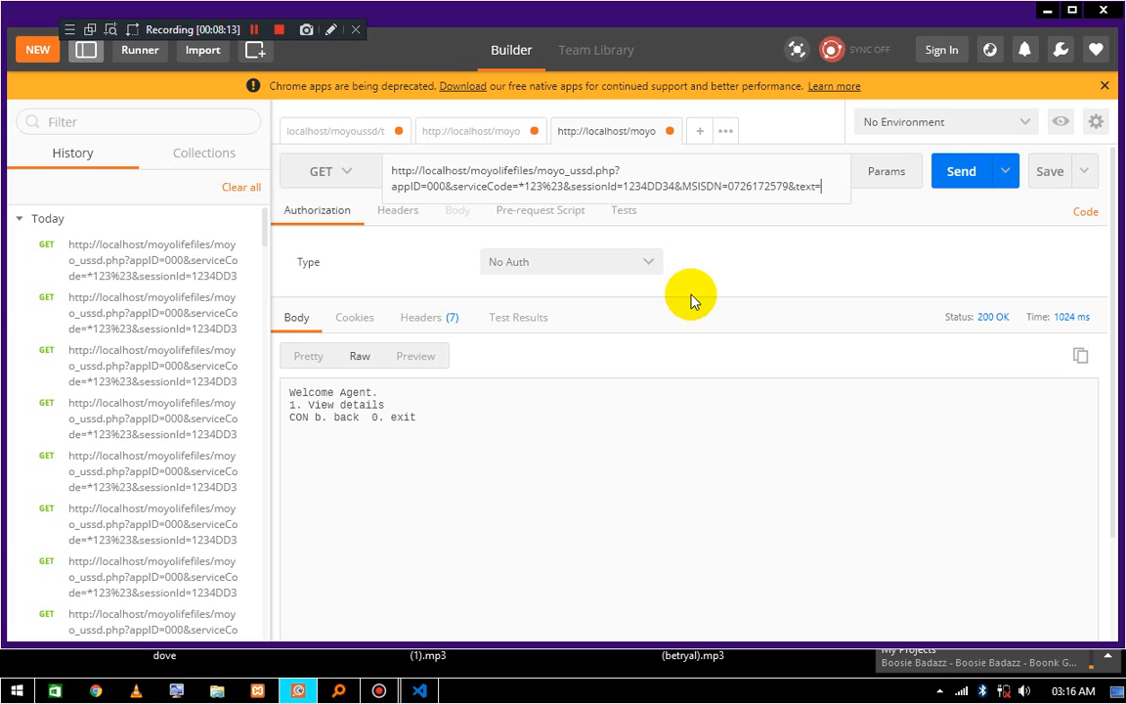
pyautogui.moveTo(766, 285)
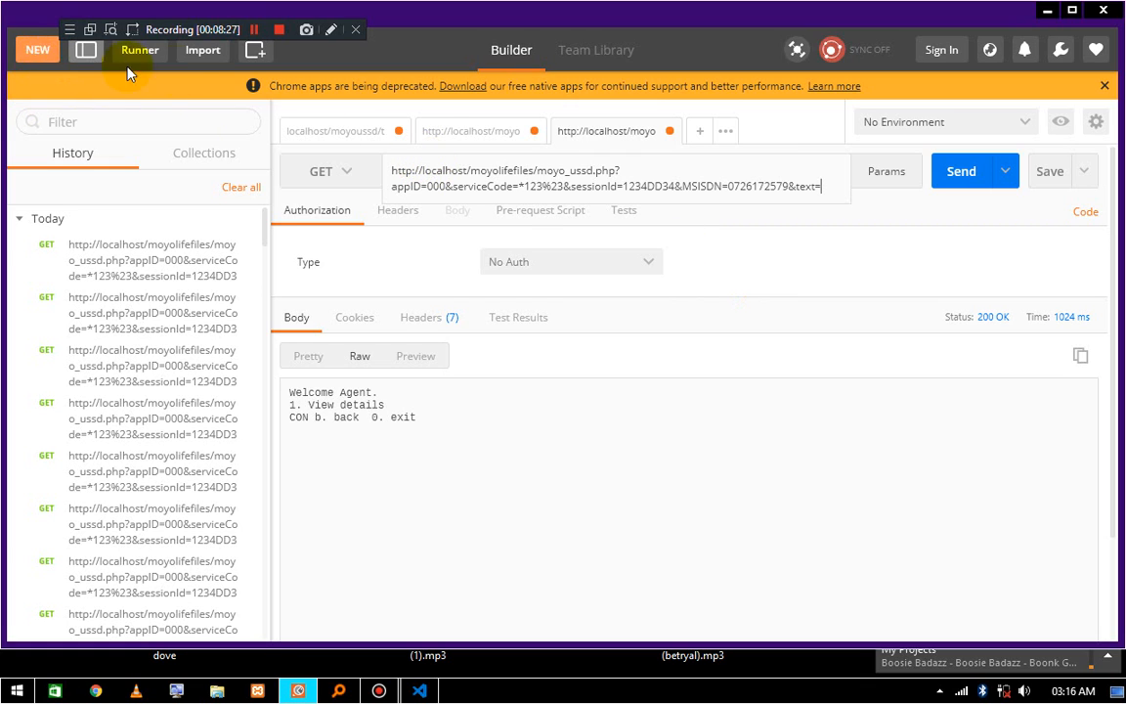
pyautogui.moveTo(405, 54)
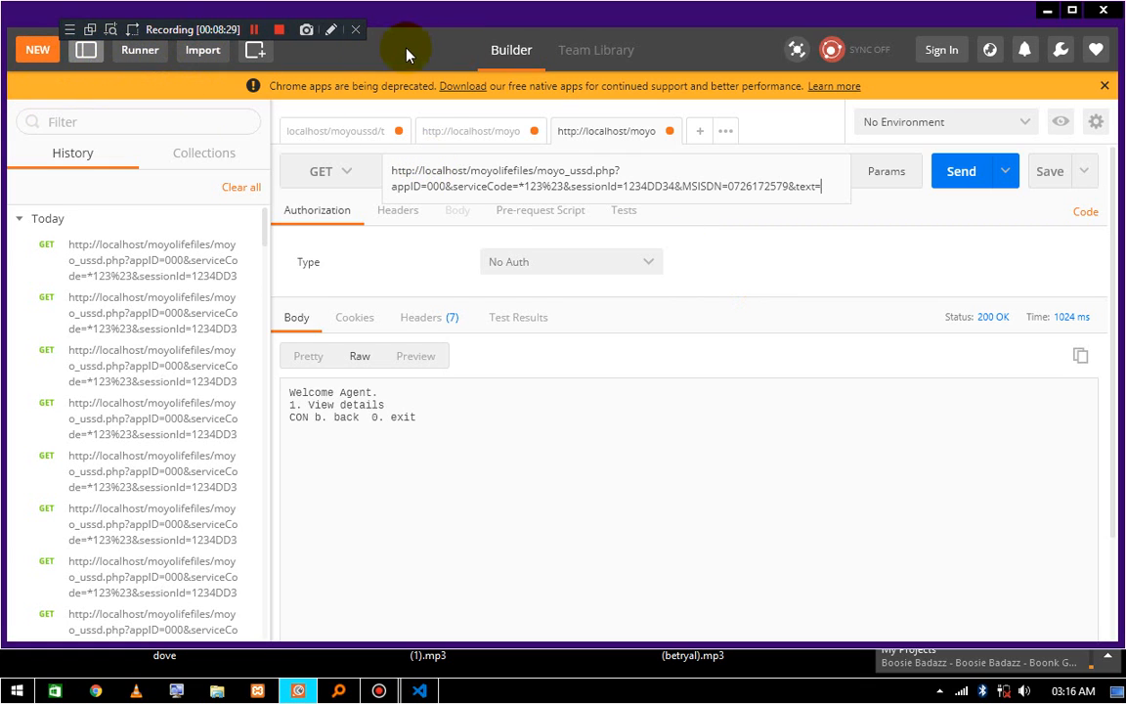
pyautogui.click(597, 50)
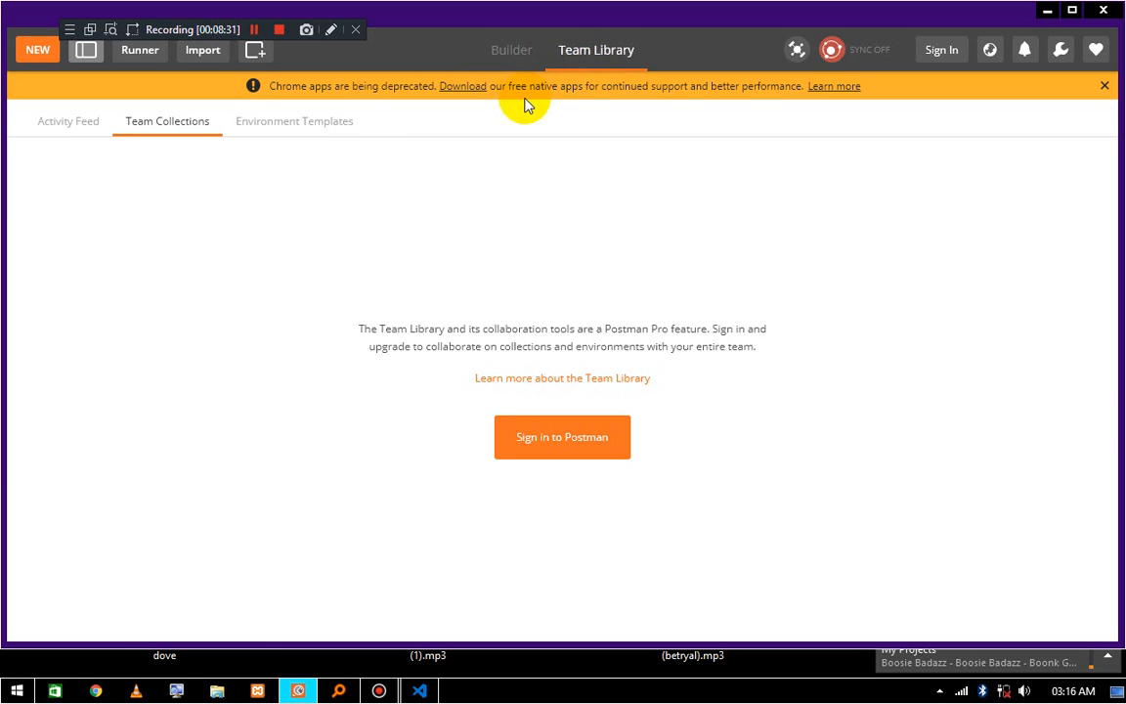
pyautogui.click(511, 50)
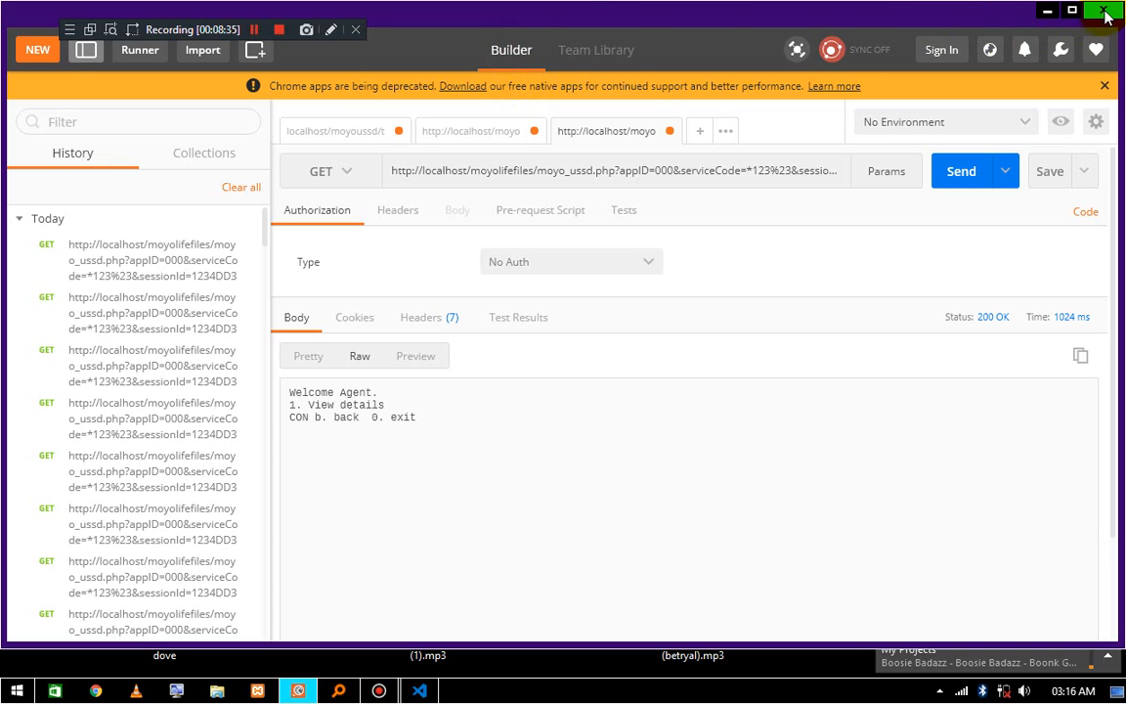
pyautogui.click(278, 29)
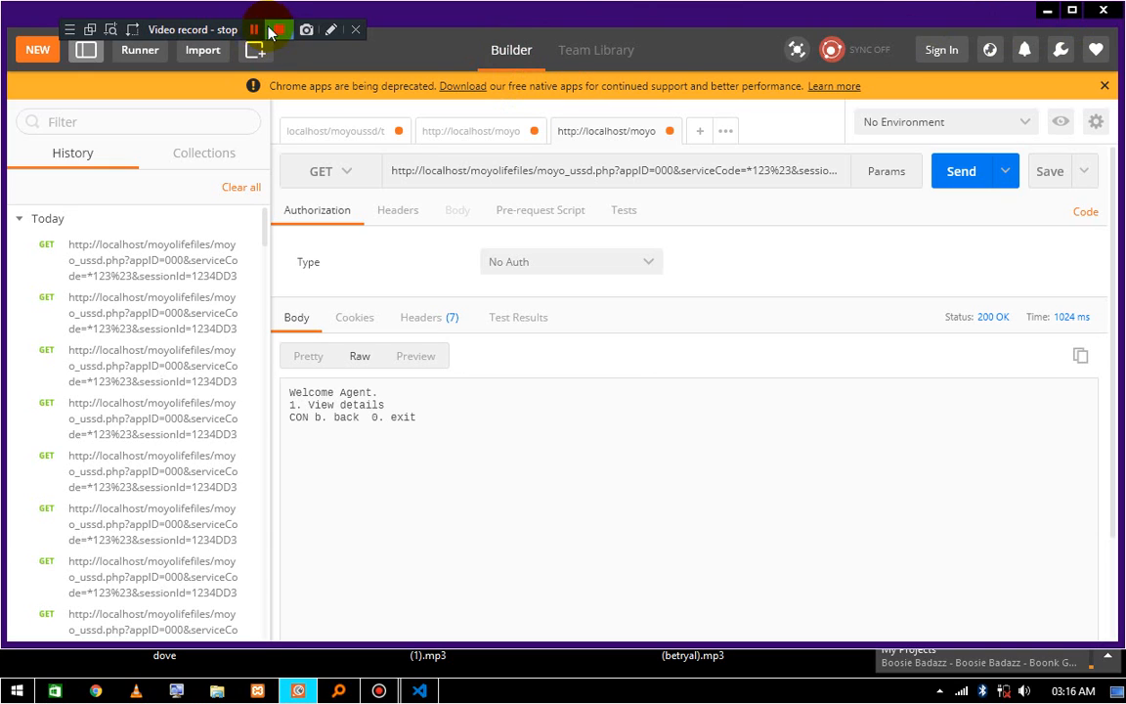